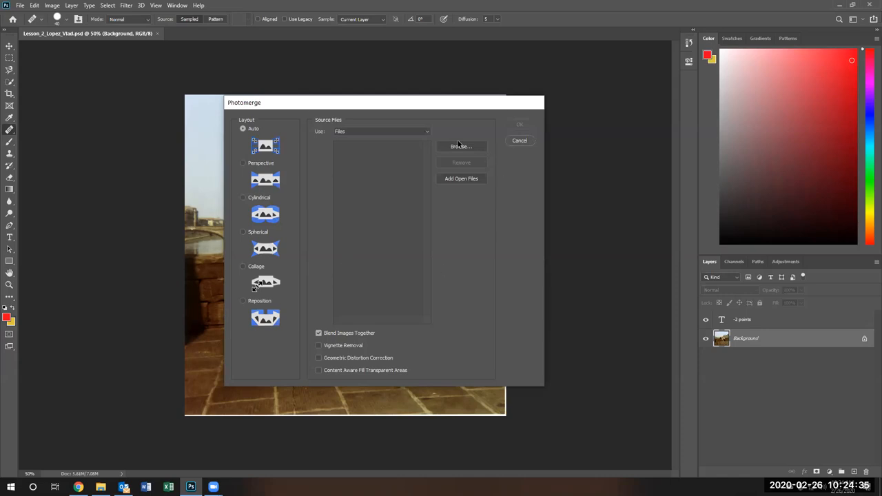
Step: Browse to Desktop > Photoshop Lessons Files > Lesson05 > Files for Panorama to pick skyline1–skyline4.jpg
click(461, 146)
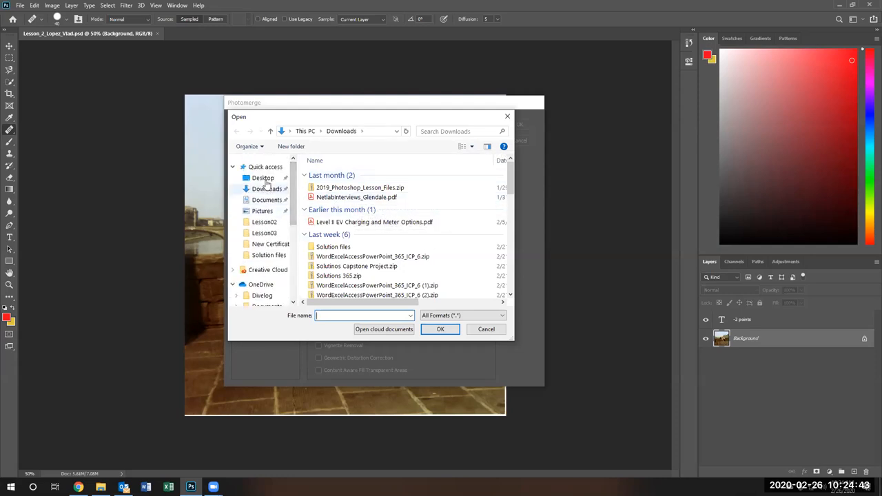
click(262, 177)
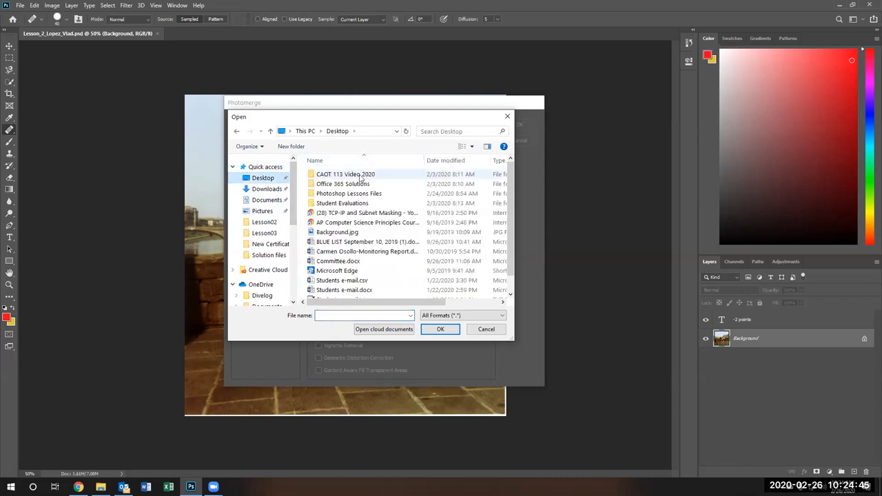
double_click(344, 174)
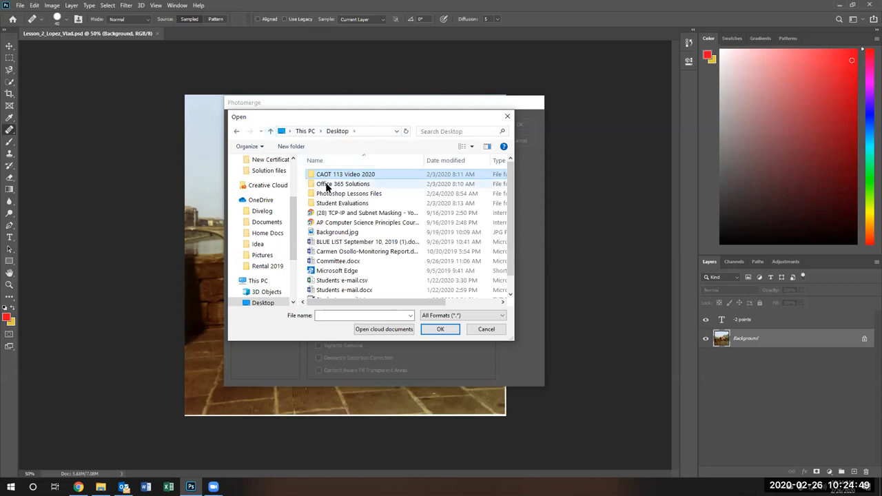
click(348, 193)
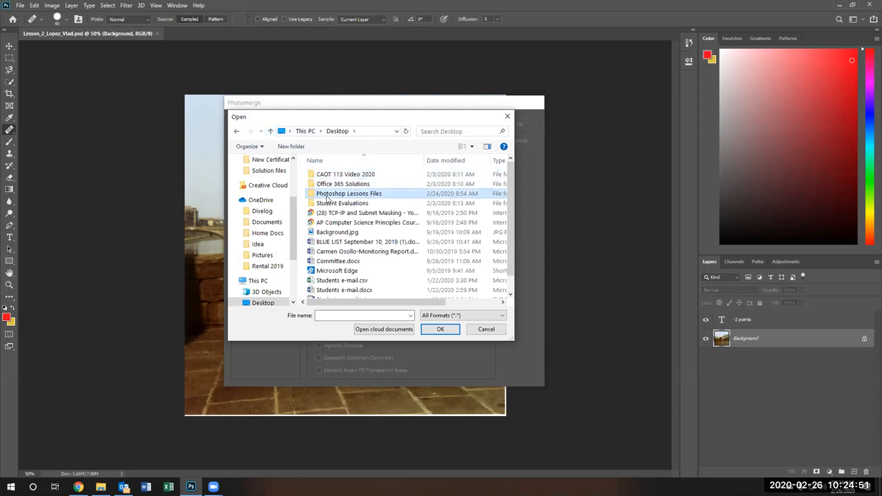
double_click(348, 193)
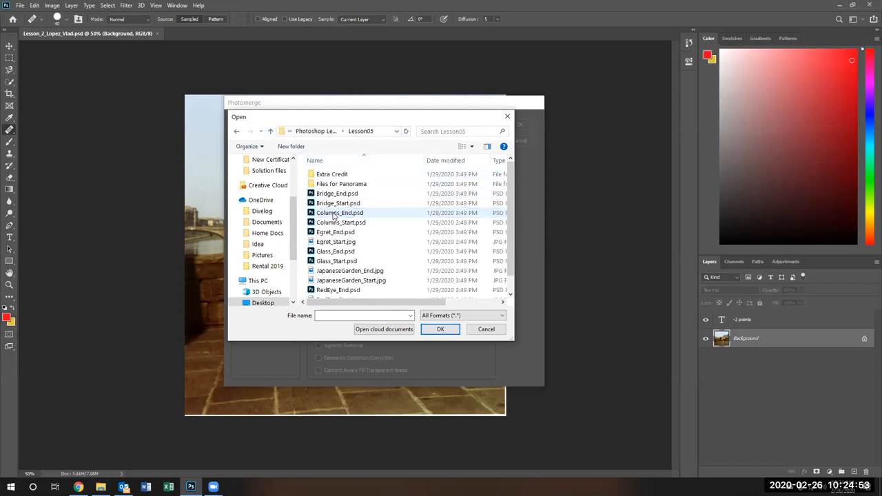
double_click(341, 183)
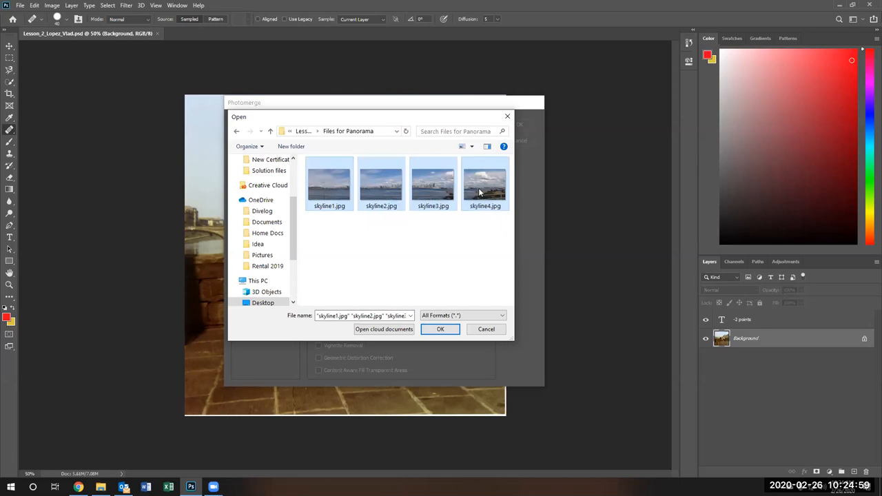
mouse_move(480, 191)
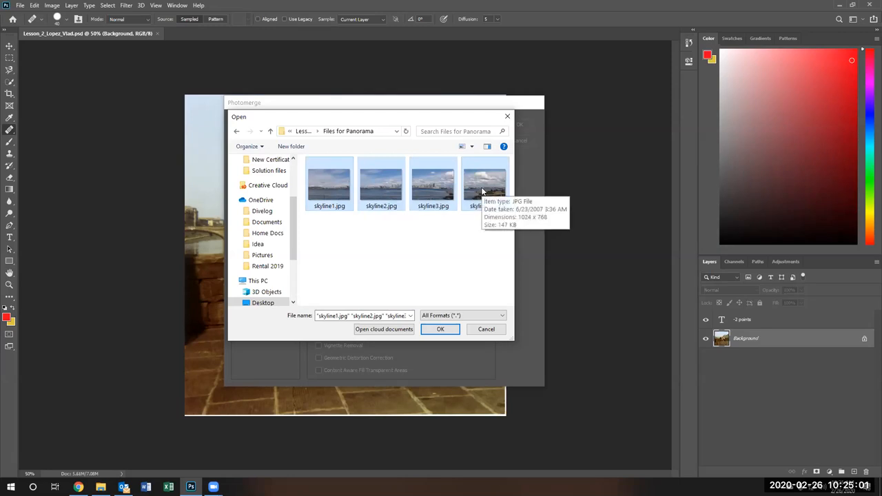
mouse_move(457, 316)
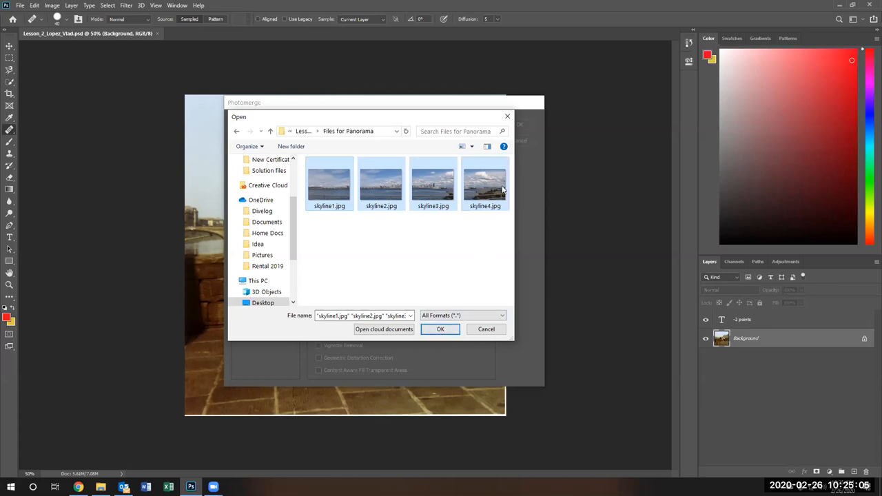
mouse_move(484, 187)
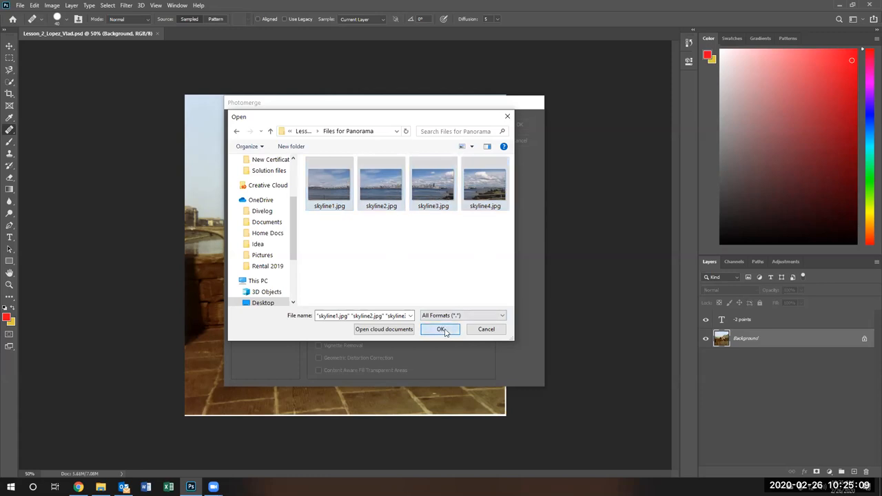
Step: Add the four skyline photos and merge them with Auto layout and Blend Images Together
click(440, 329)
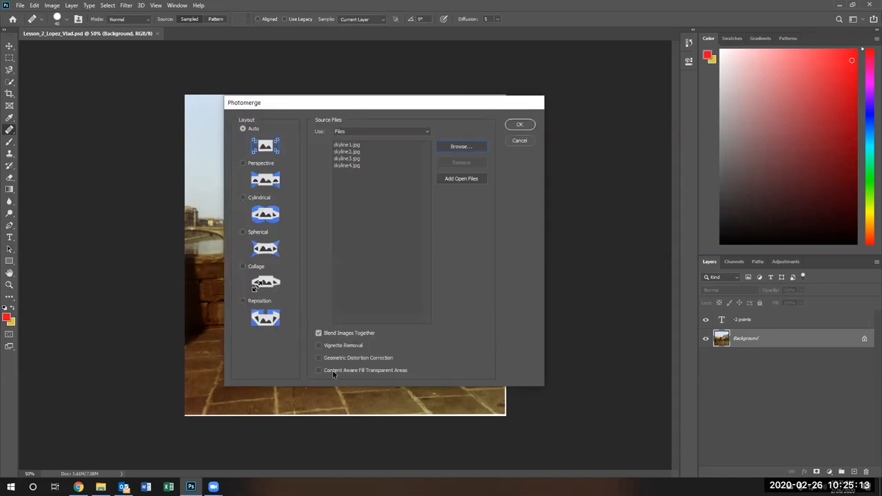
mouse_move(367, 377)
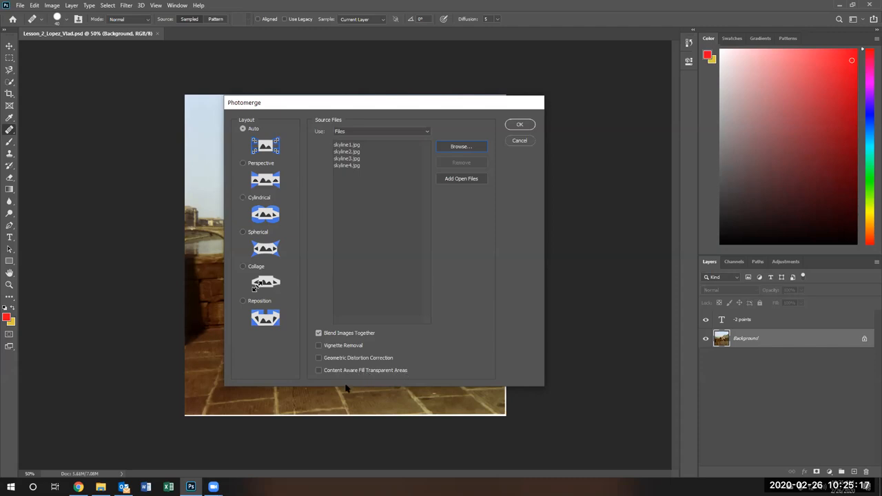
mouse_move(327, 373)
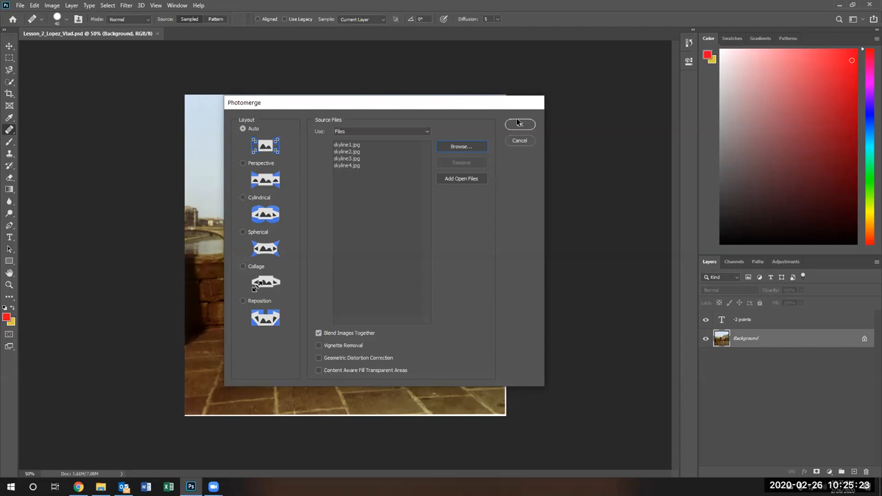
click(519, 124)
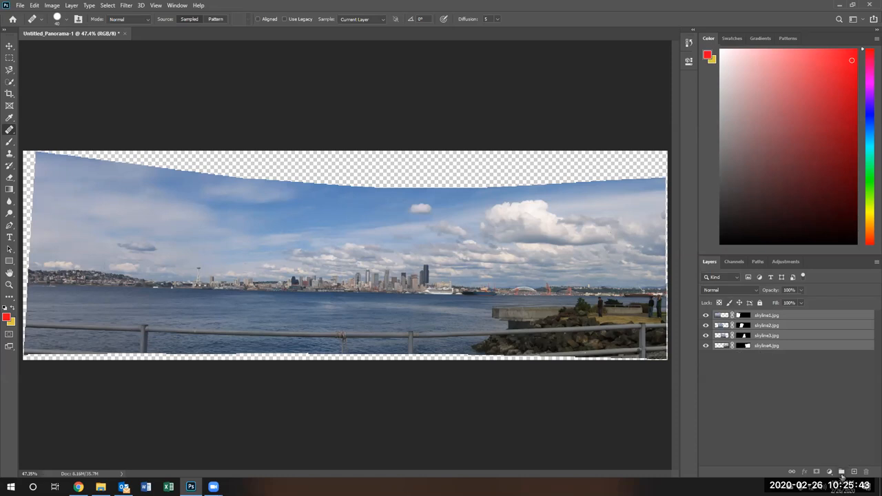
mouse_move(794, 353)
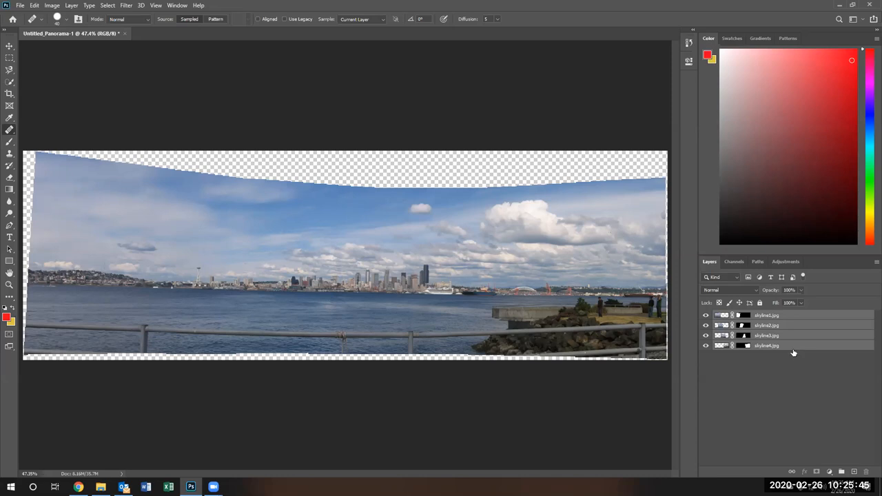
Step: Gather the four skyline layers into Group 1, then expand it and select them
click(766, 345)
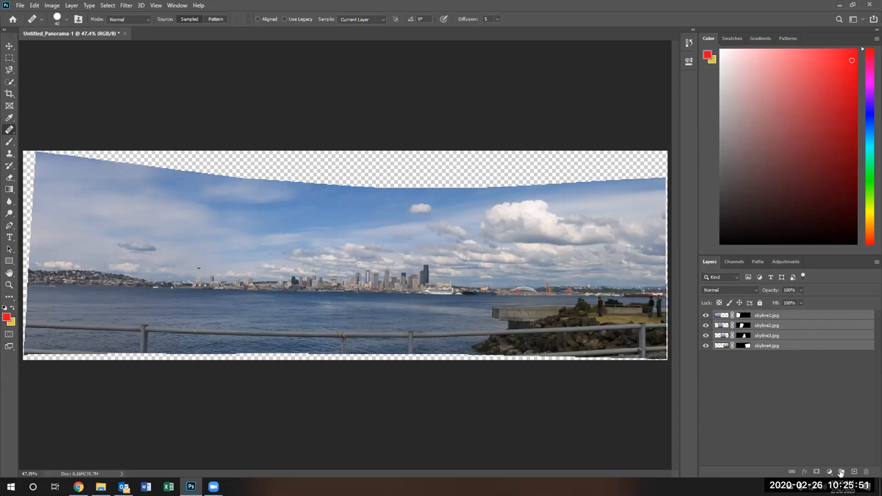
click(840, 469)
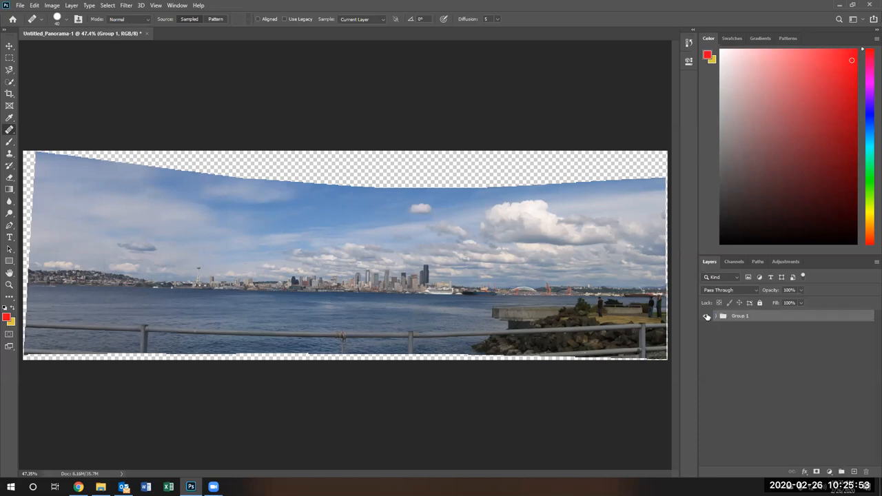
click(715, 315)
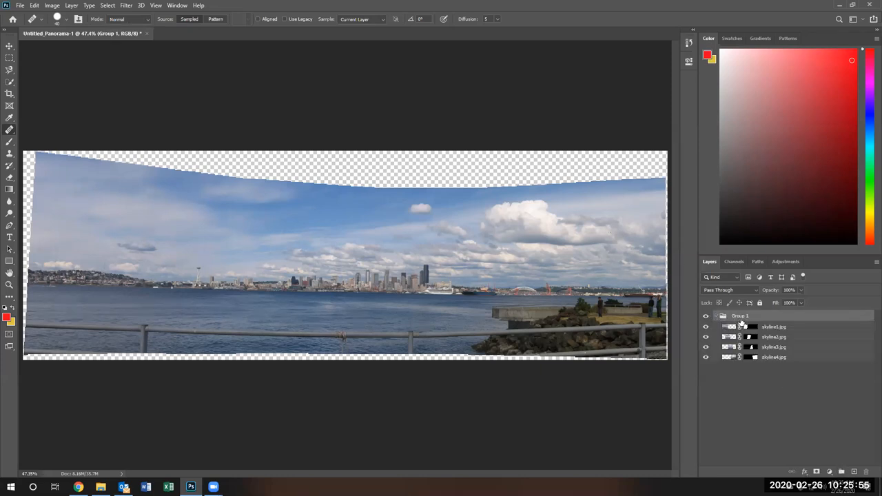
click(772, 326)
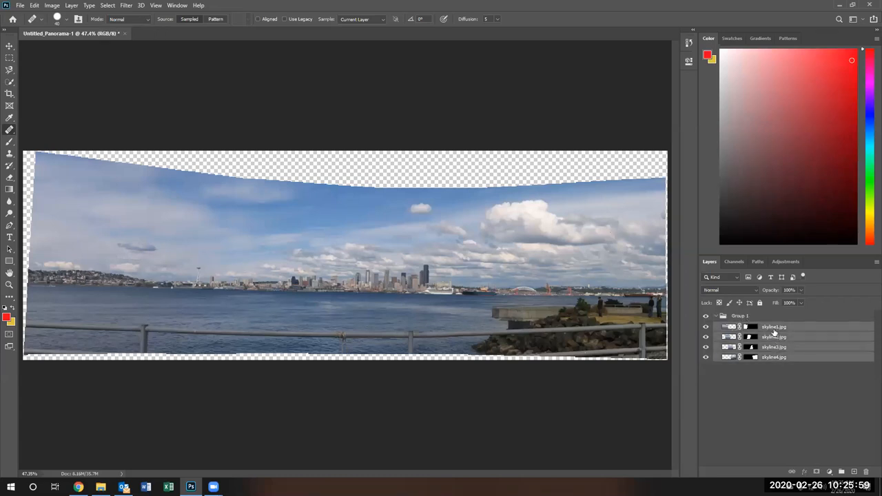
Step: Duplicate the four selected skyline layers inside Group 1
right_click(774, 328)
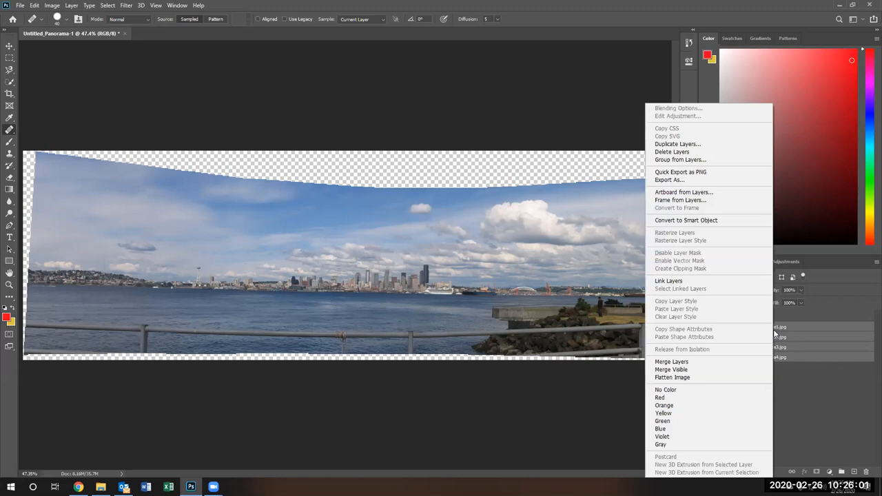
click(678, 144)
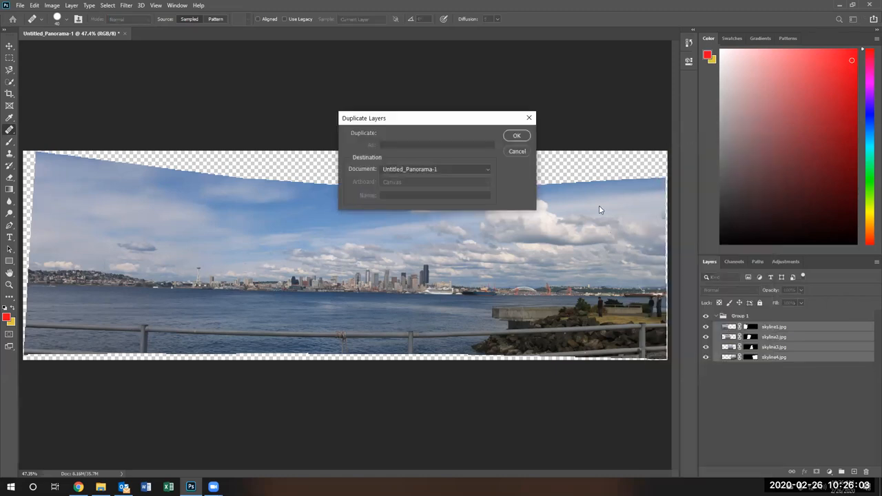
mouse_move(517, 151)
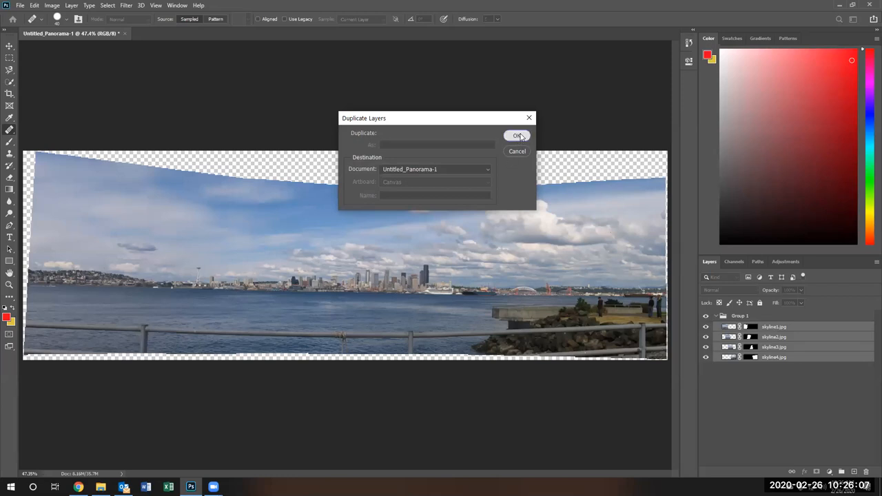
click(516, 135)
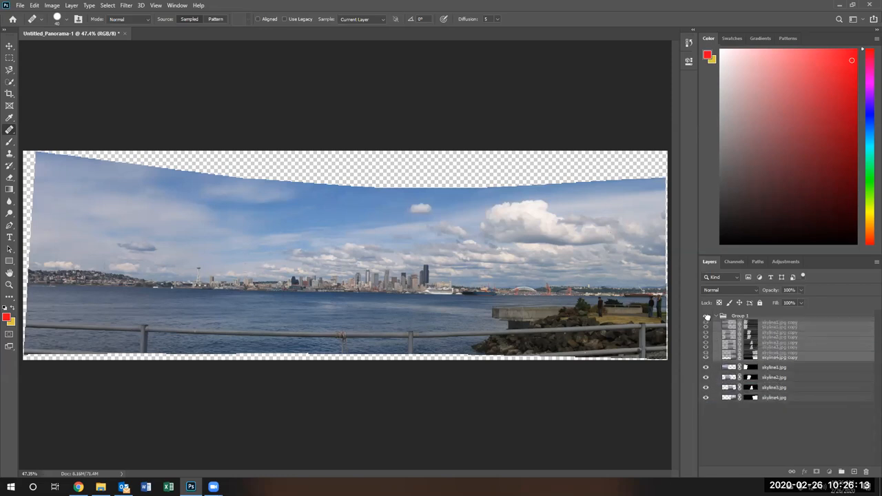
Step: Hide and collapse the original Group 1, leaving the duplicate layers selected
click(717, 315)
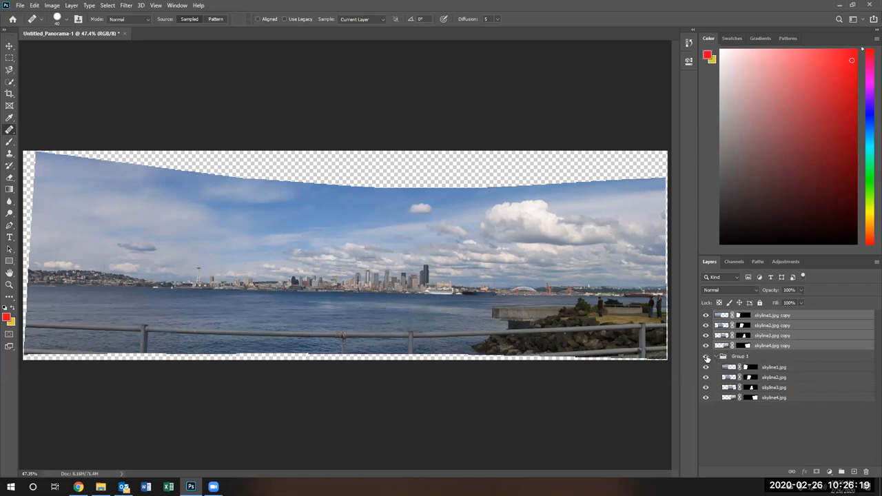
click(714, 355)
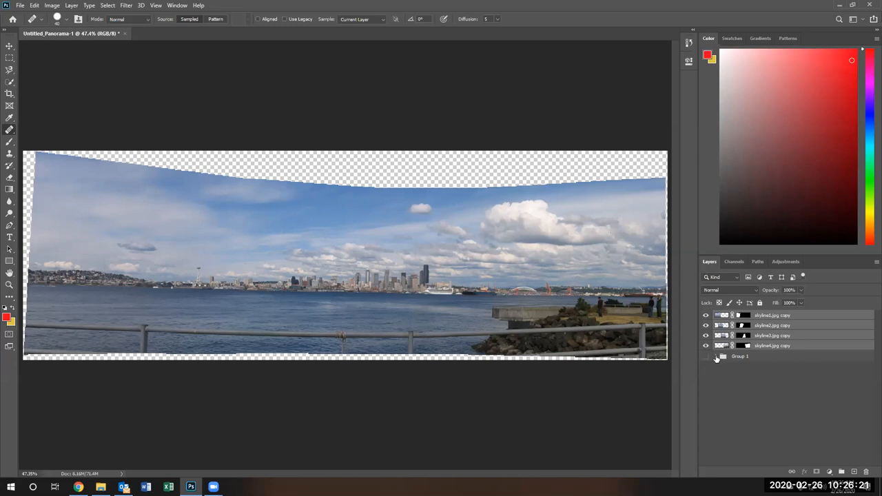
click(717, 357)
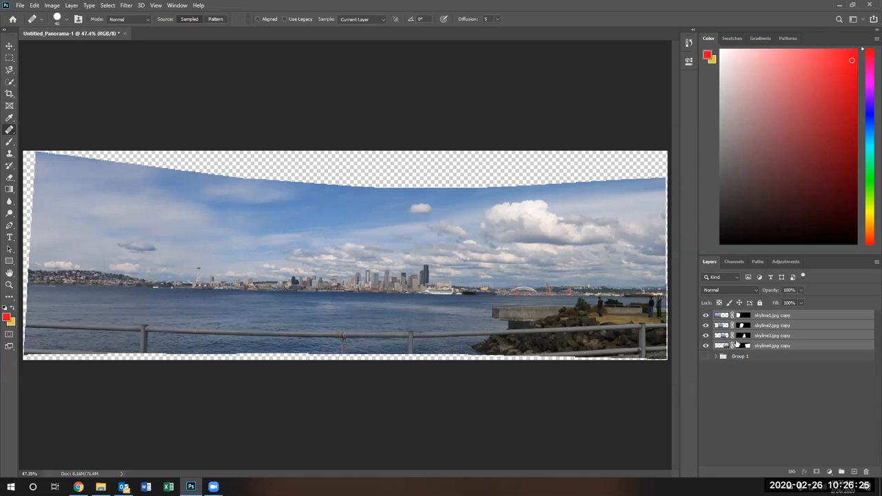
click(772, 345)
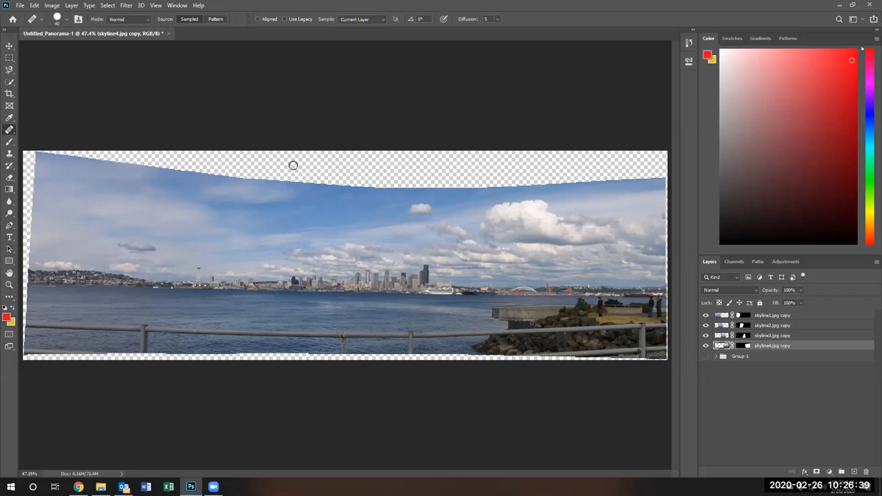
mouse_move(758, 315)
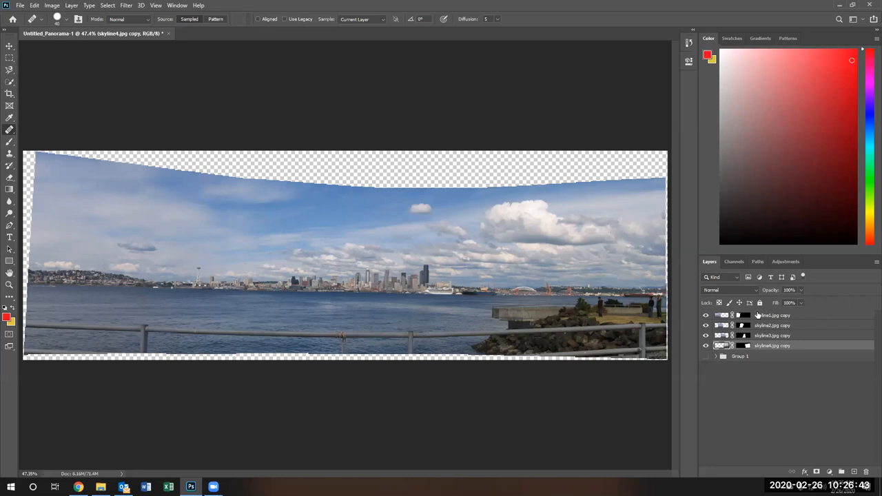
mouse_move(758, 350)
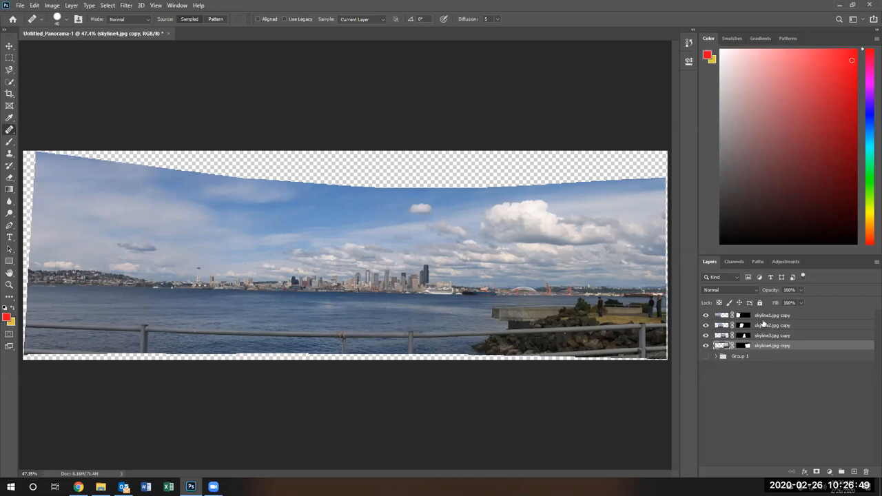
mouse_move(769, 315)
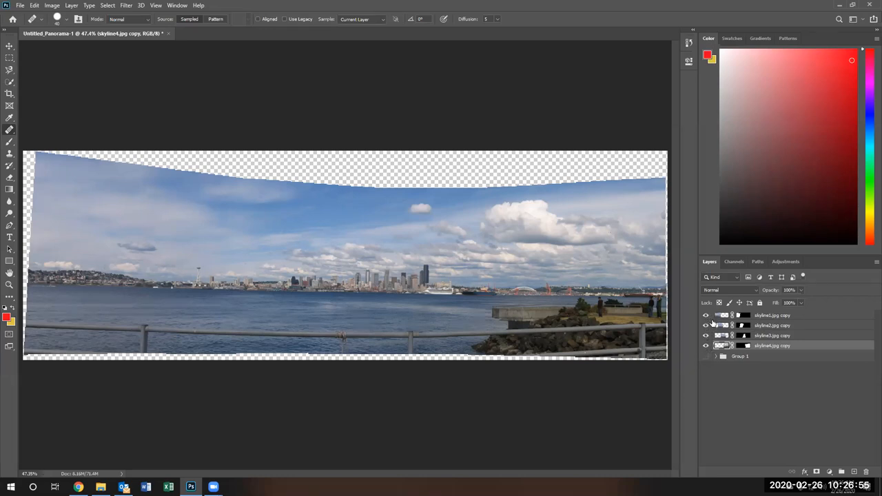
Step: Combine the four duplicated skyline layers into one layer with Merge Visible
right_click(772, 324)
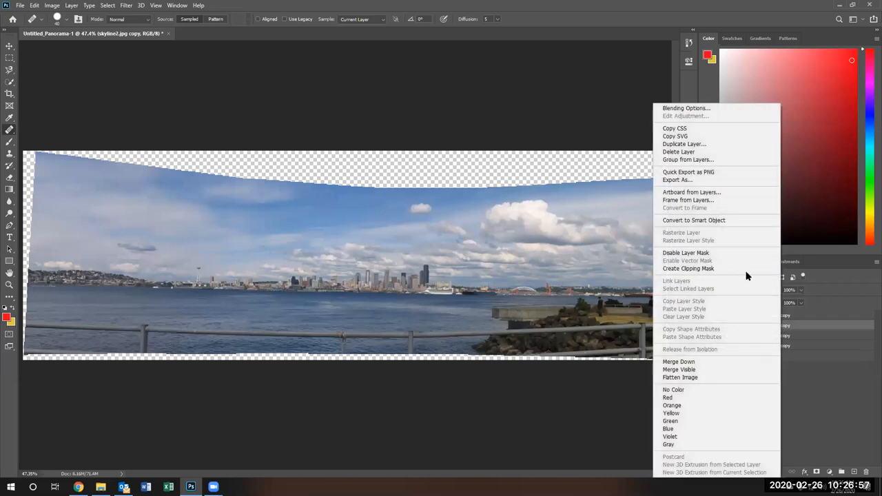
mouse_move(679, 377)
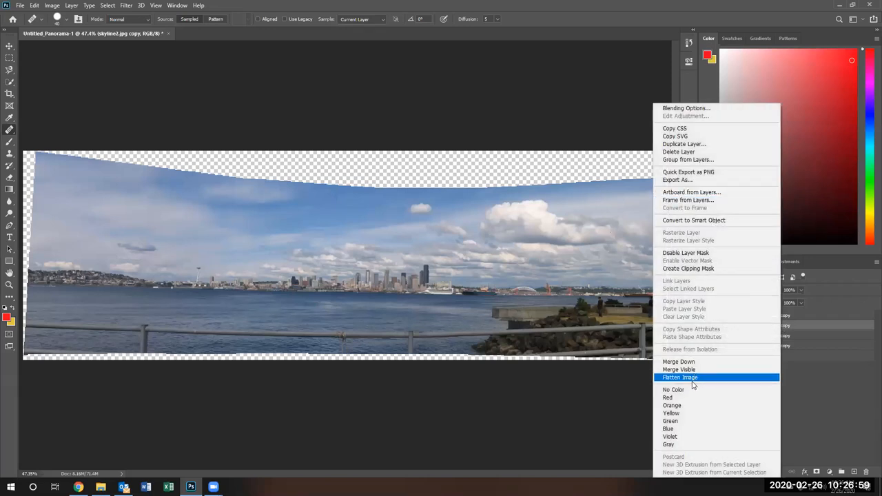
mouse_move(681, 369)
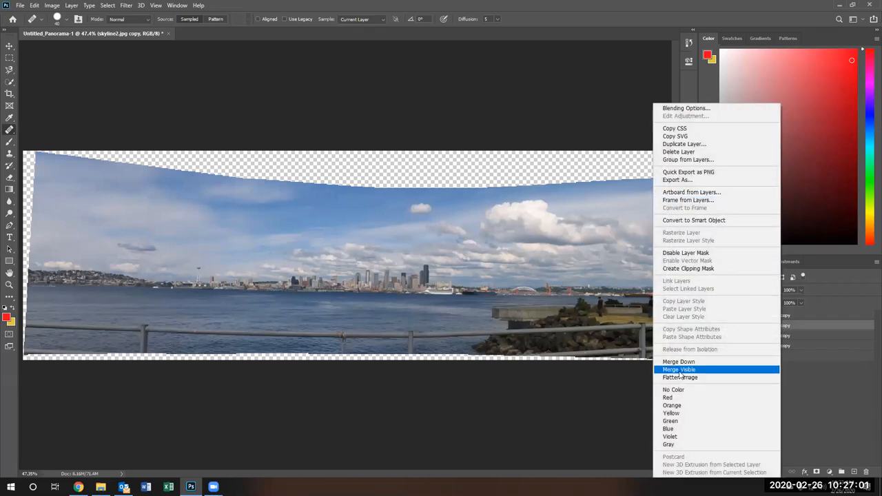
click(679, 369)
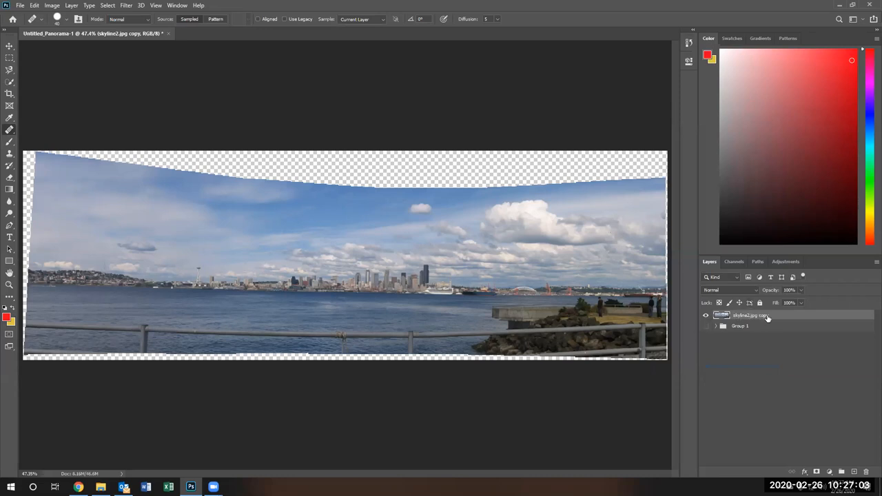
mouse_move(763, 316)
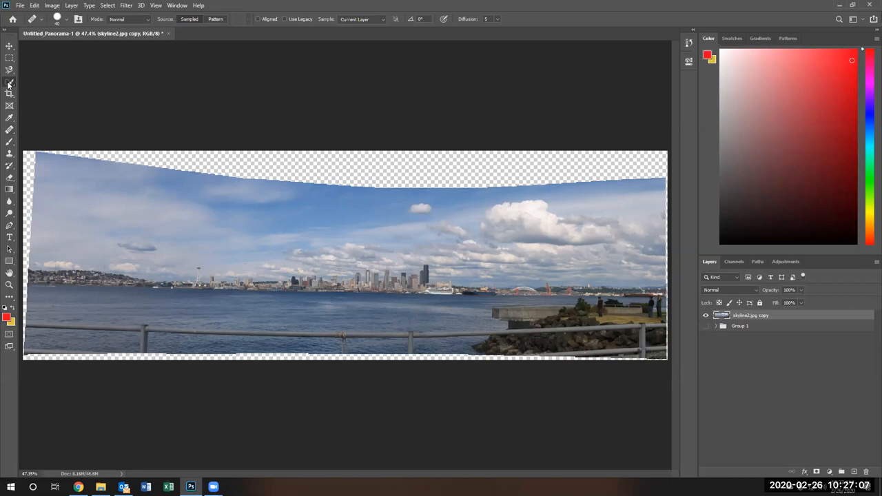
Step: Magic Wand the transparent edges, Content-Aware Fill them onto a new layer, then deselect
click(9, 88)
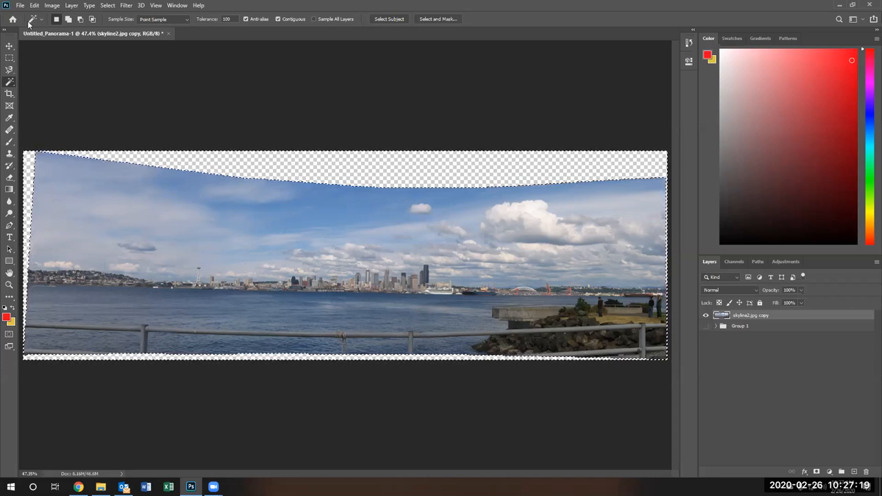
click(44, 5)
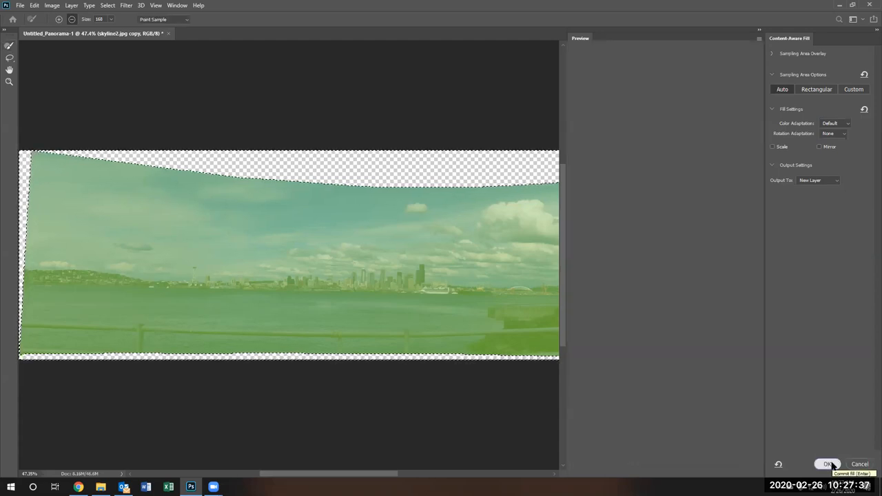
click(826, 463)
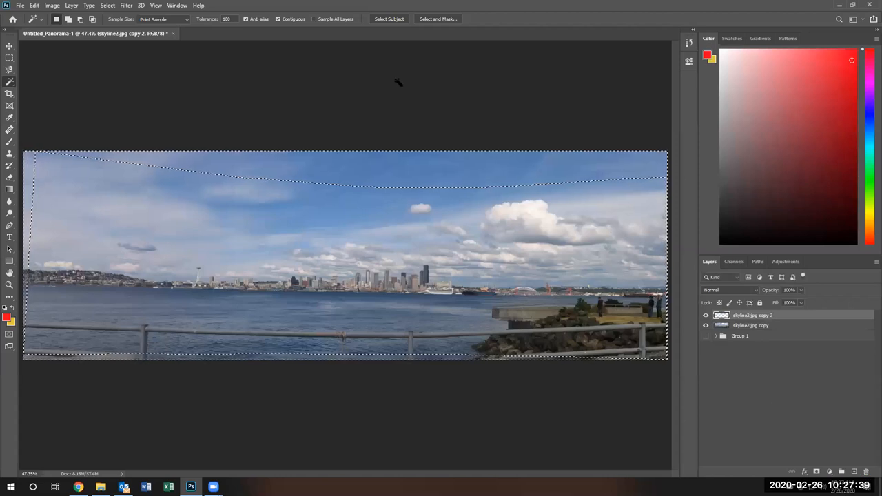
mouse_move(390, 261)
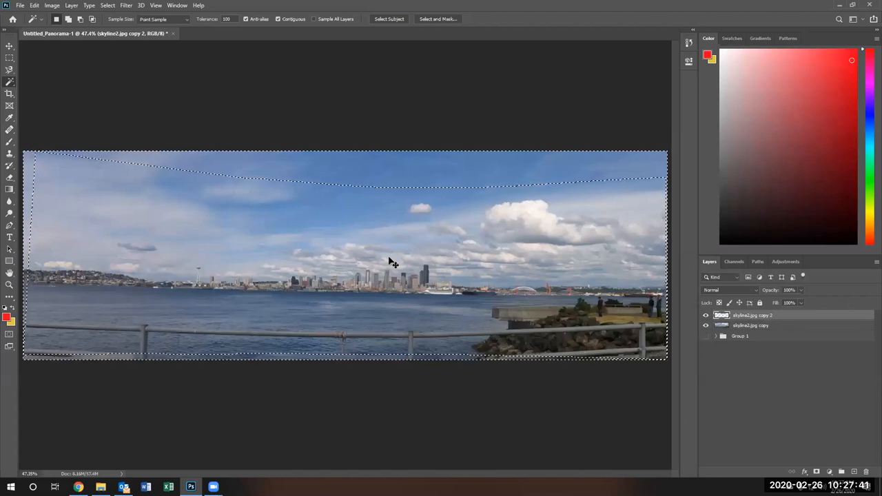
key(Ctrl+D)
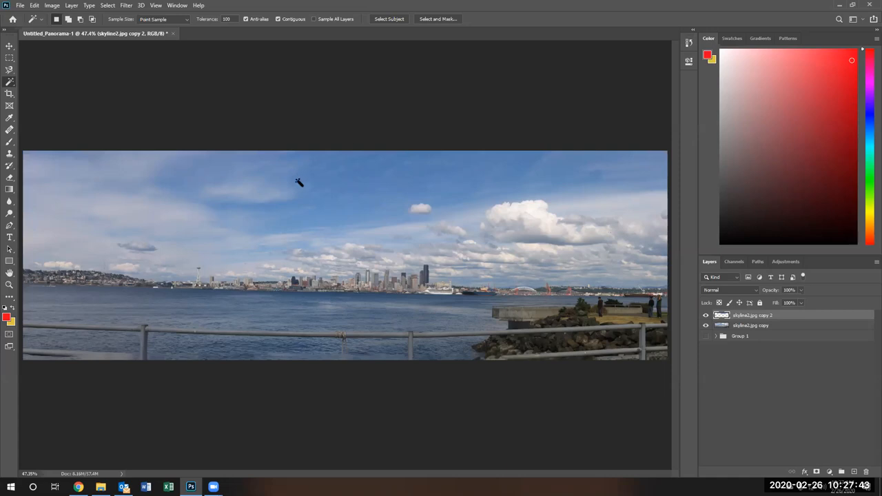
mouse_move(303, 219)
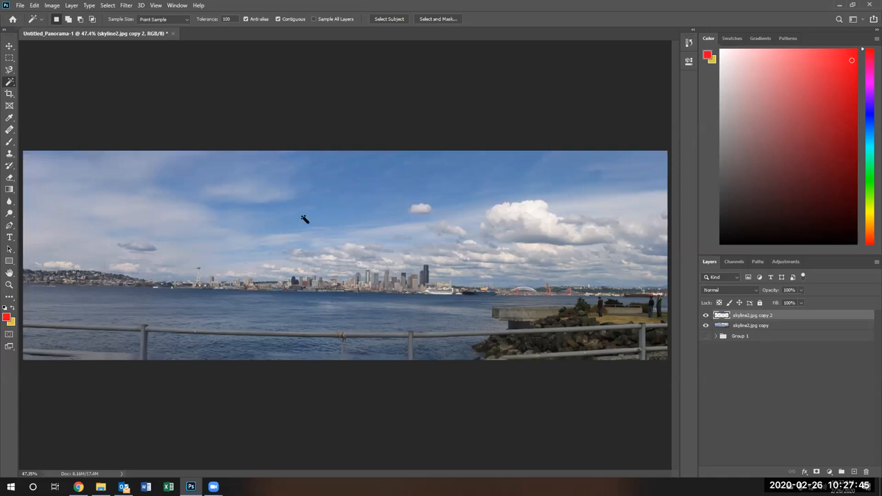
mouse_move(736, 409)
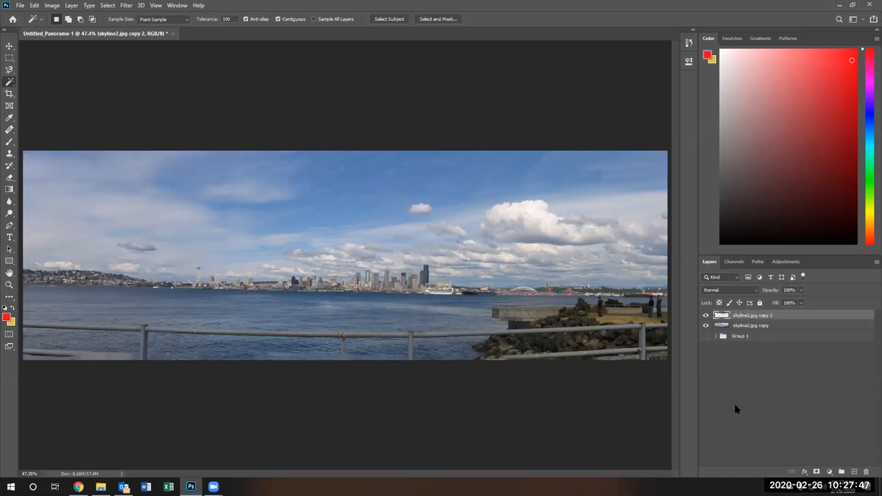
Step: Select a layer in the Layers panel ahead of adding the name text
click(735, 211)
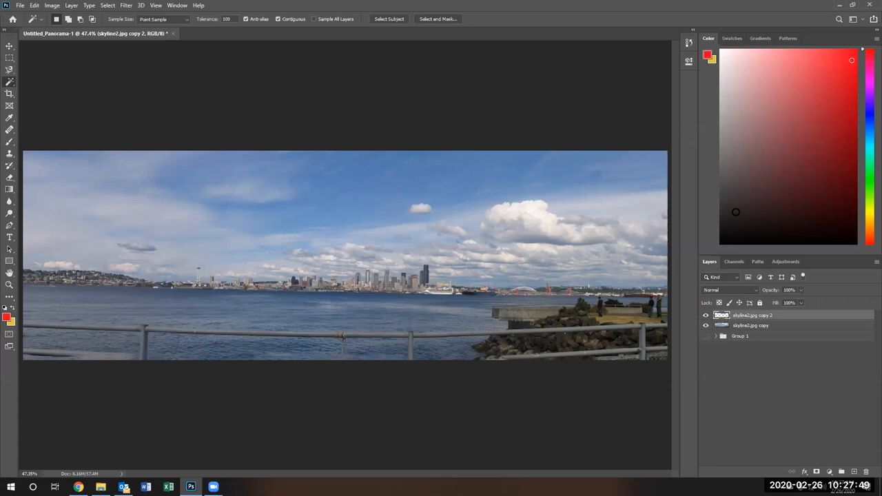
mouse_move(11, 239)
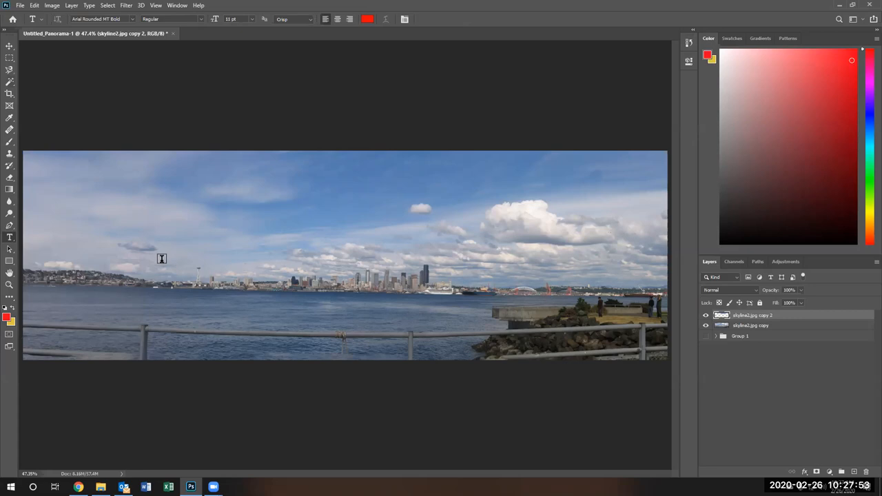
mouse_move(163, 347)
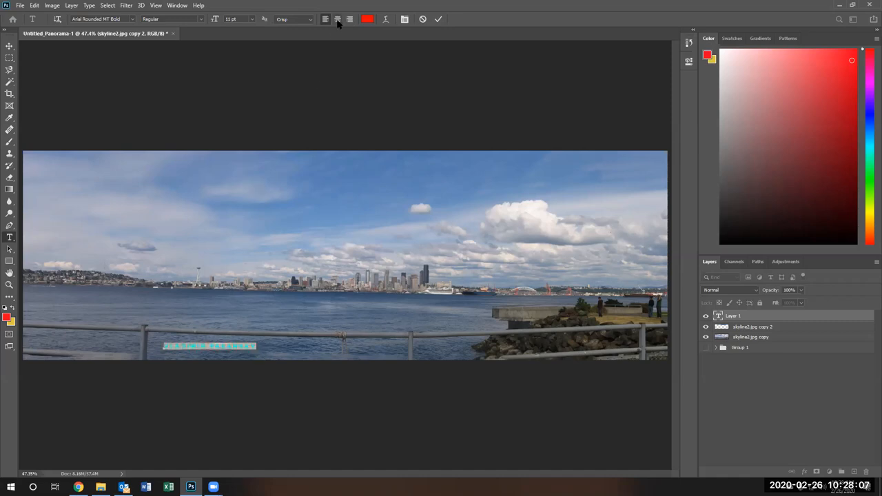
Step: Make the name white in Broadway, sizing it to 36 pt, then 24 pt
click(371, 19)
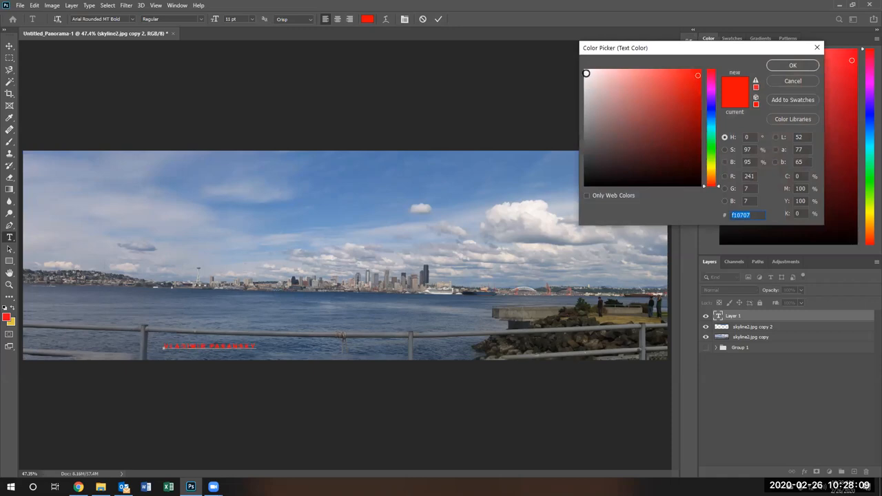
click(792, 65)
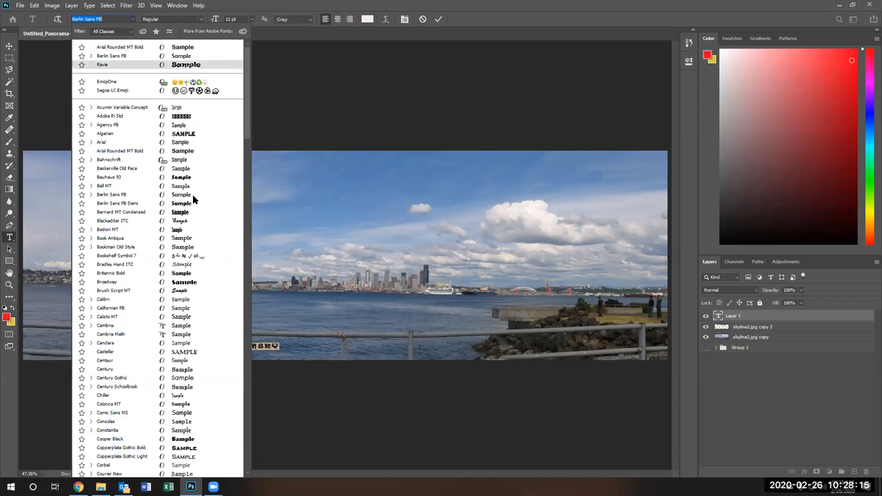
click(122, 211)
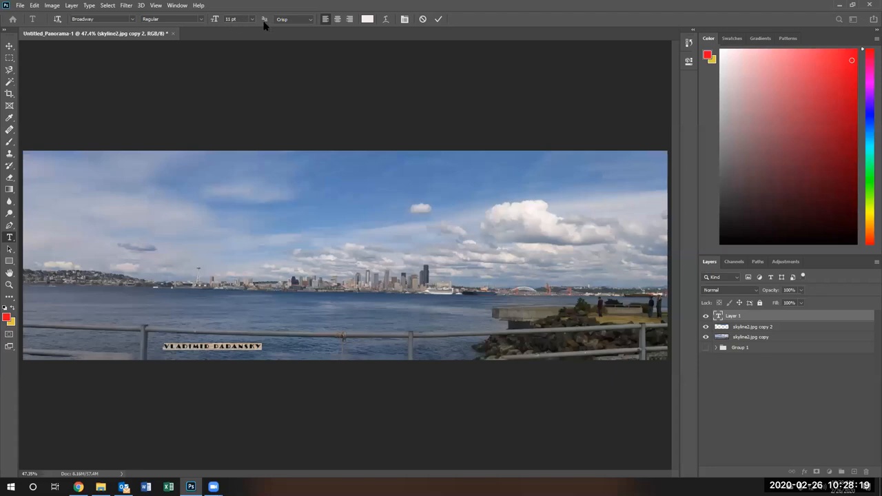
click(250, 19)
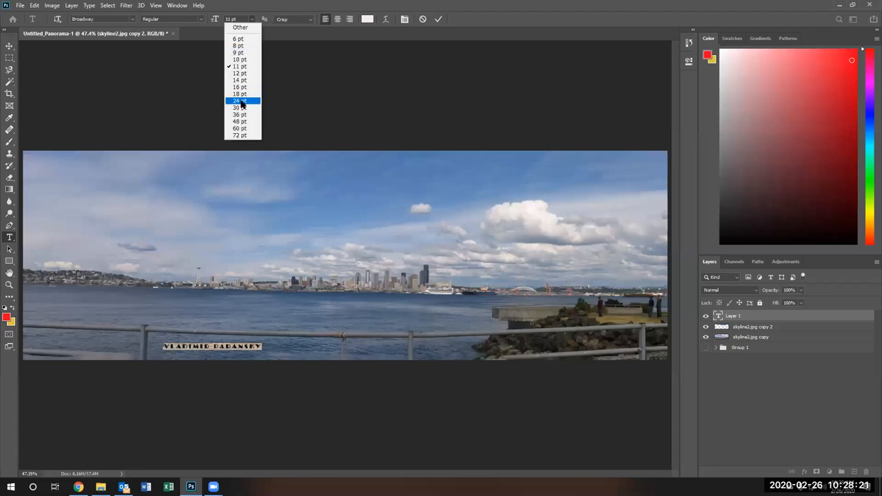
mouse_move(242, 115)
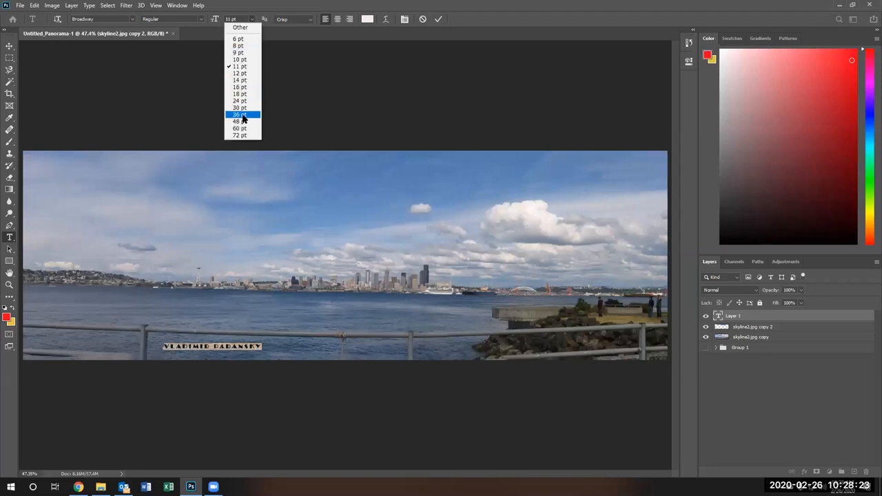
click(239, 114)
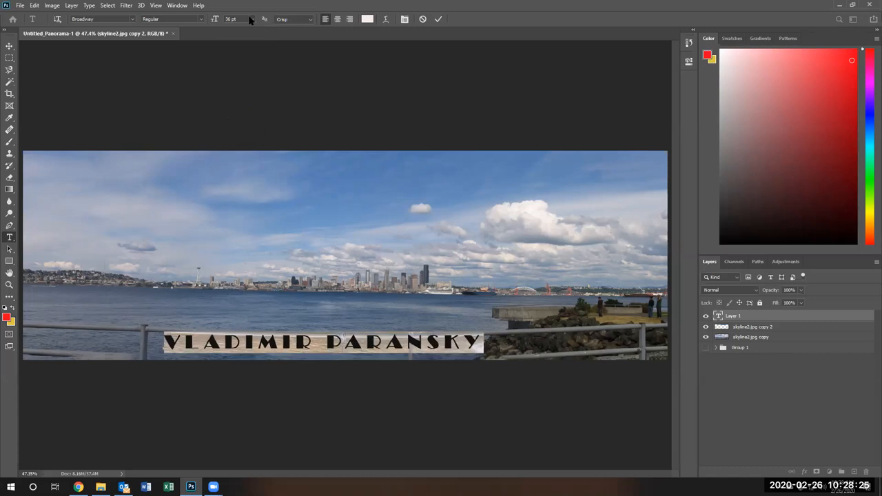
click(257, 19)
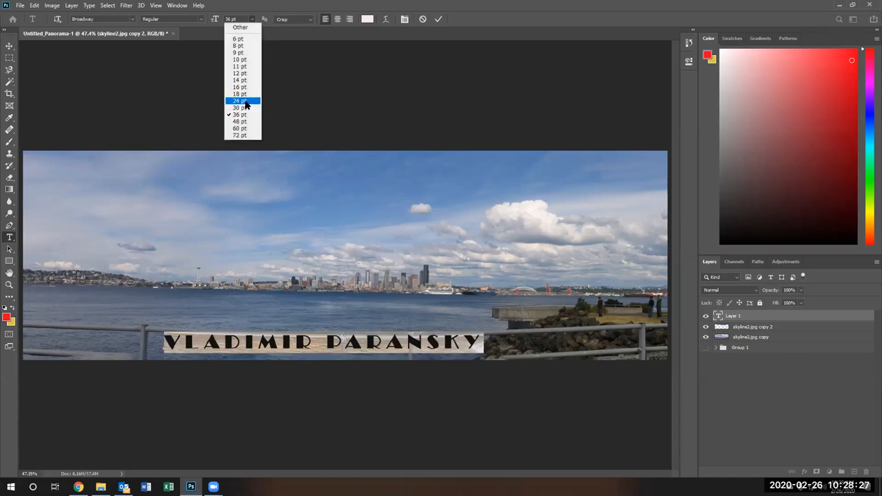
click(239, 101)
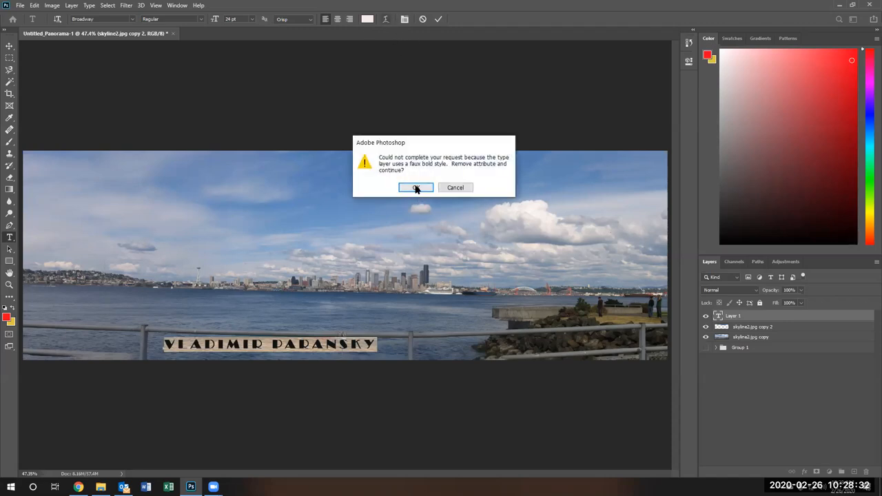
Step: Remove faux bold and warp the name with a horizontal Arc at -4% bend
click(416, 188)
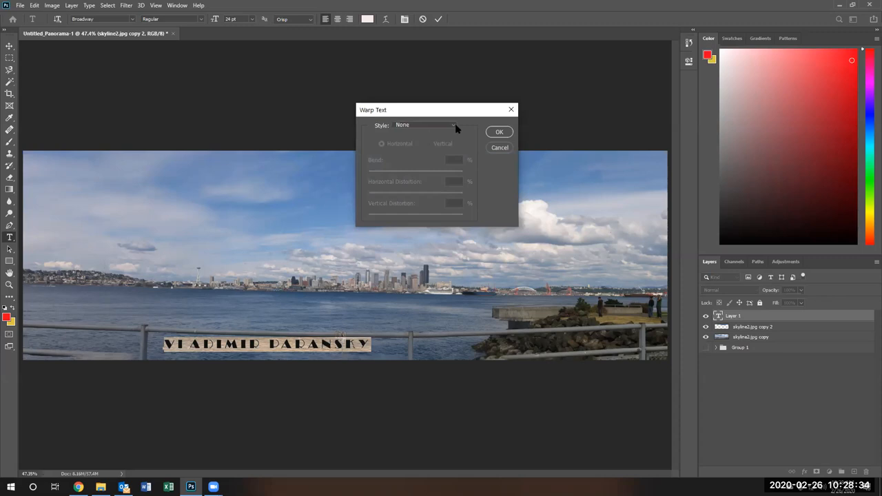
click(425, 125)
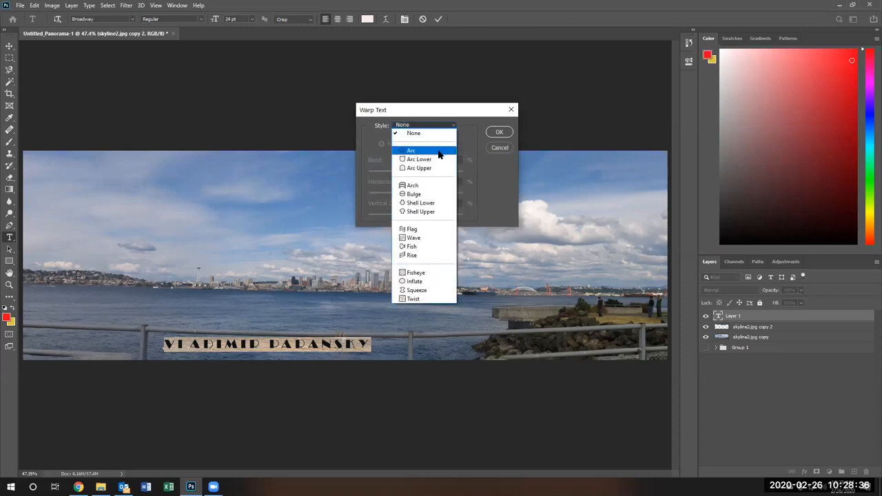
click(412, 150)
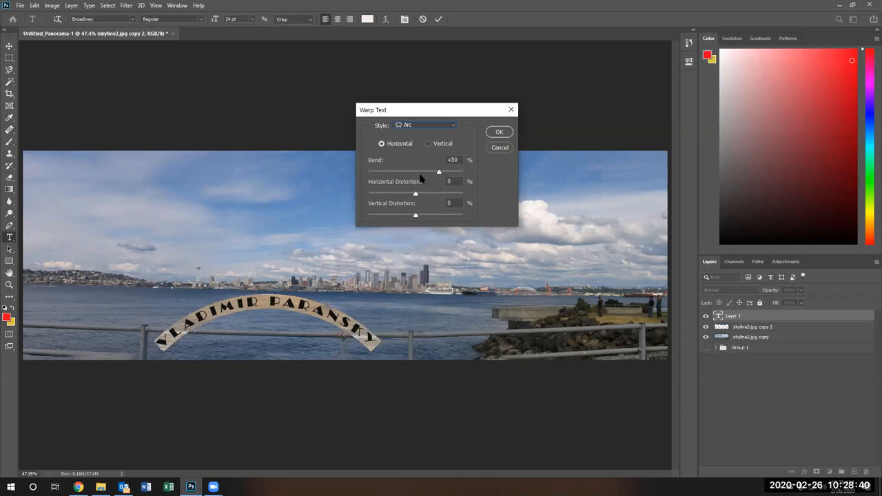
click(429, 143)
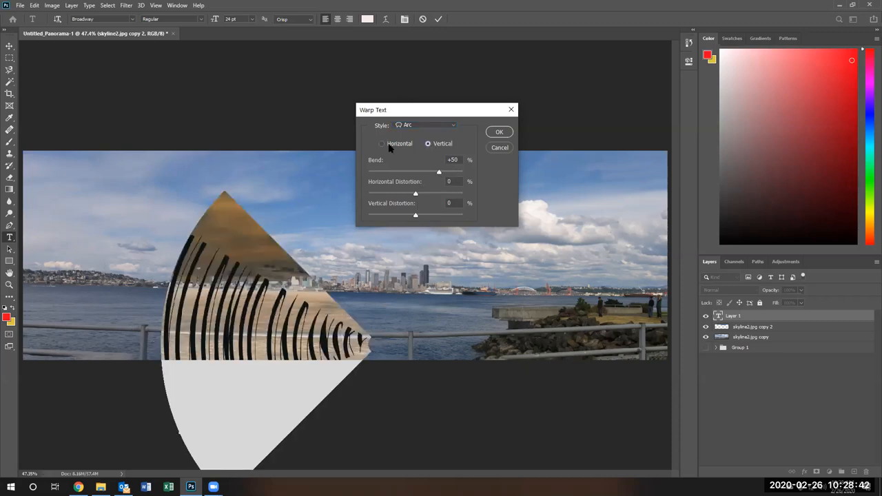
click(381, 143)
text(-4)
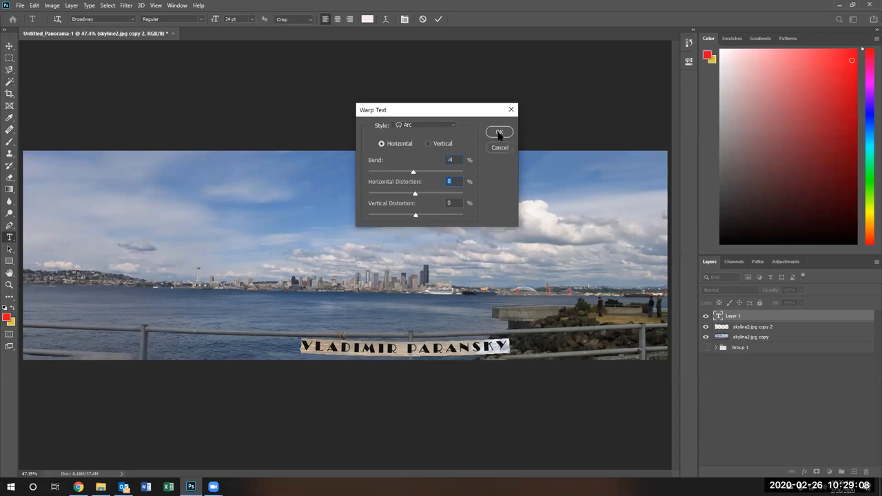
click(499, 131)
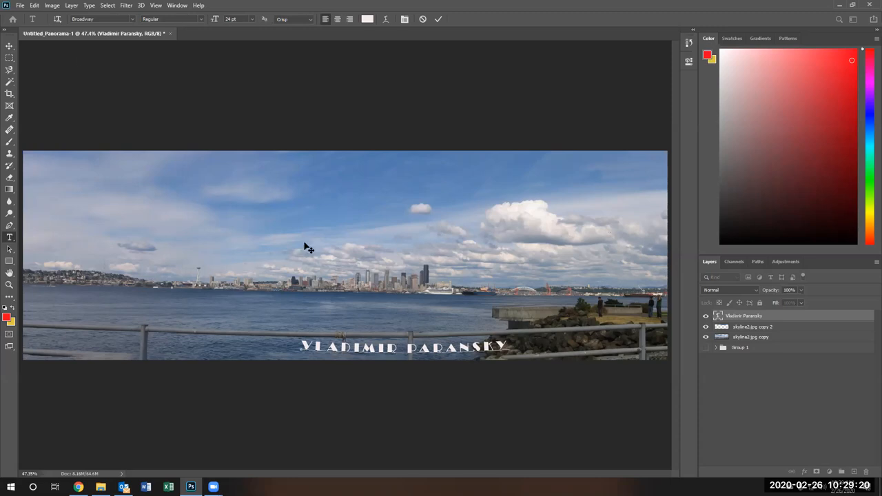
click(33, 6)
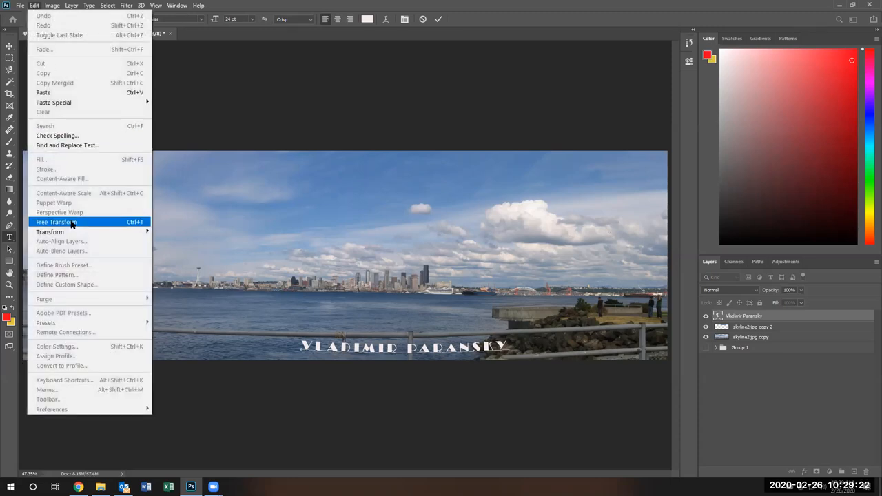
click(54, 222)
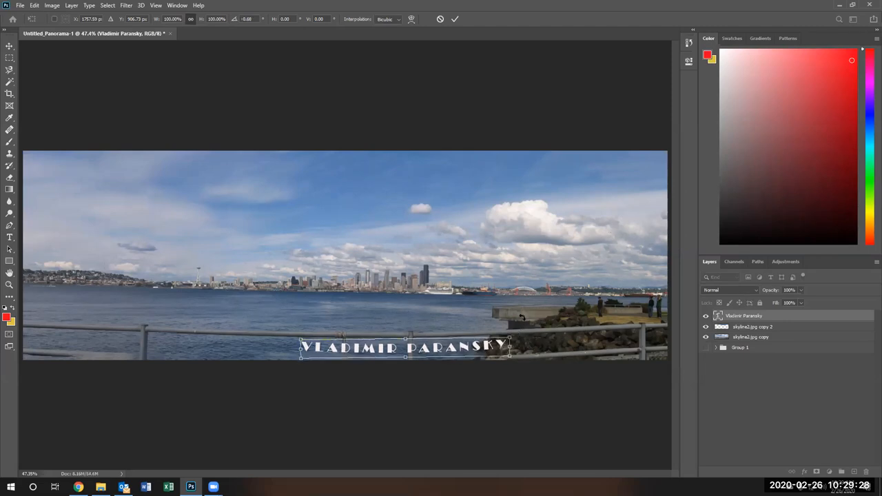
mouse_move(472, 8)
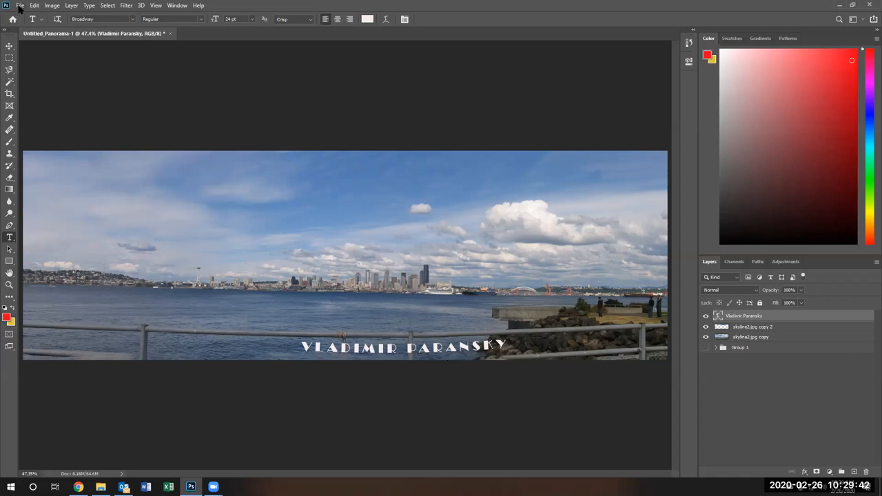
Step: Save the panorama to the Desktop as Project_5_Paransky in Photoshop PSD format
click(20, 6)
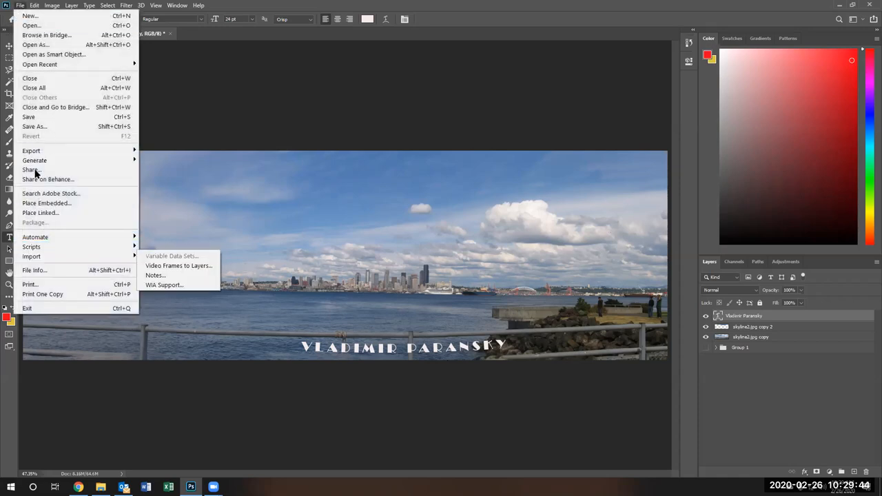
mouse_move(58, 45)
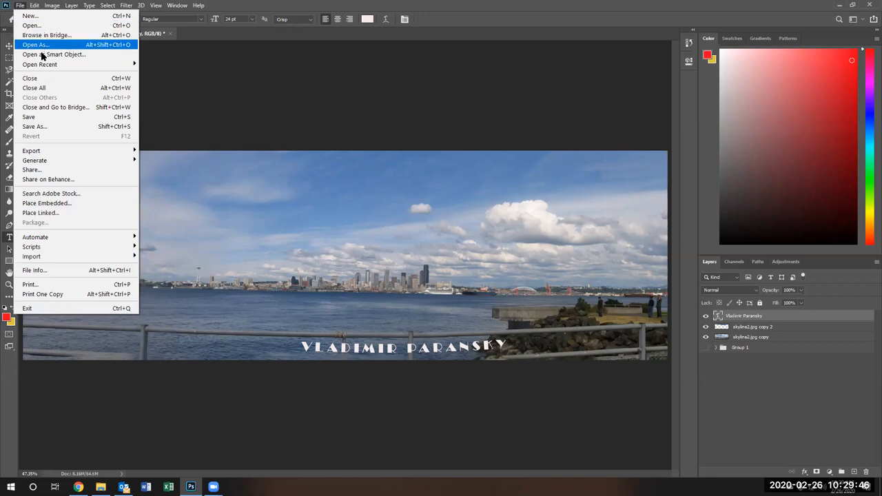
mouse_move(58, 103)
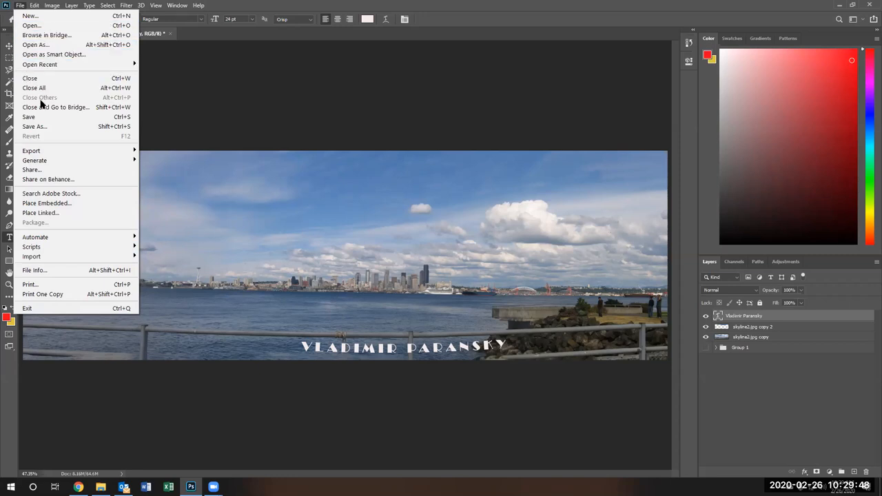
click(34, 126)
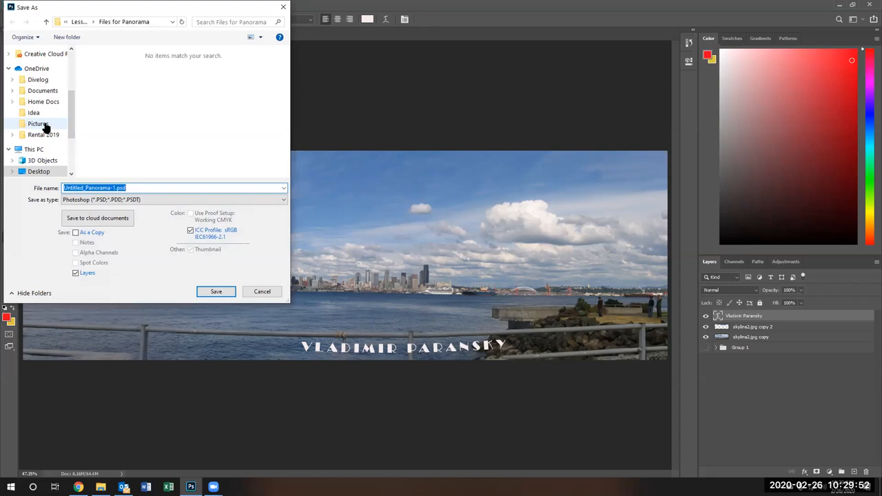
text(Project_5_)
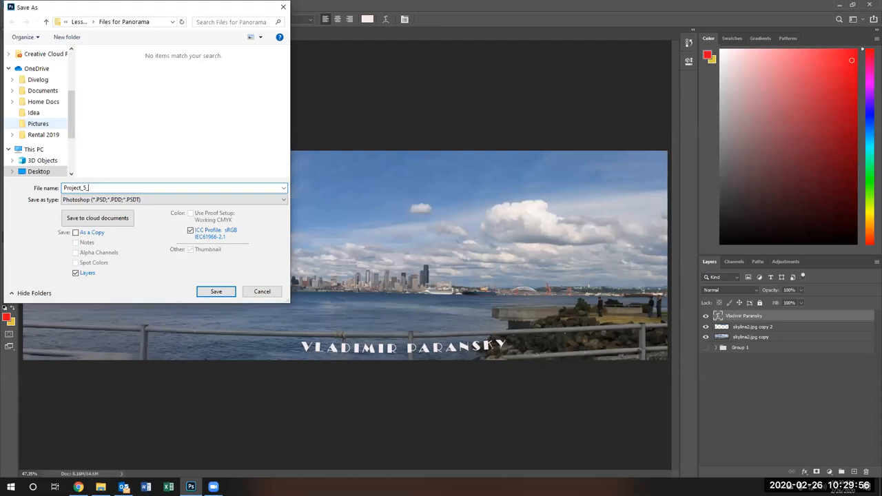
text(Paransky)
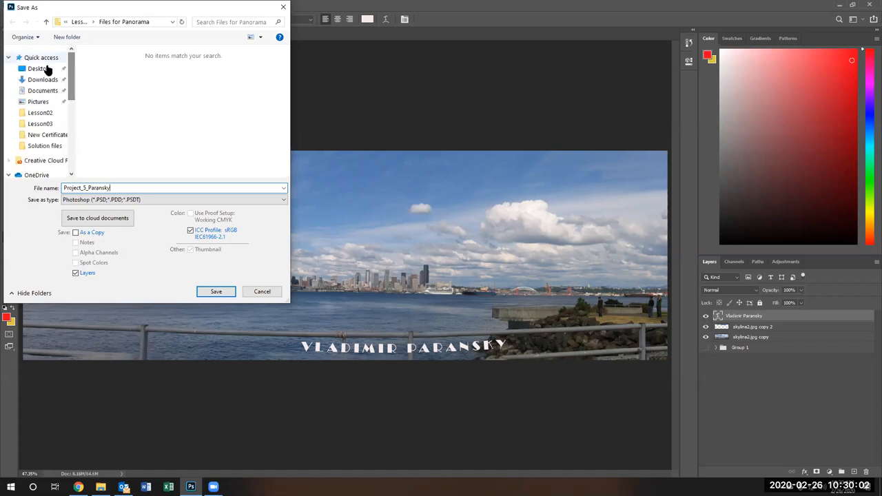
click(37, 68)
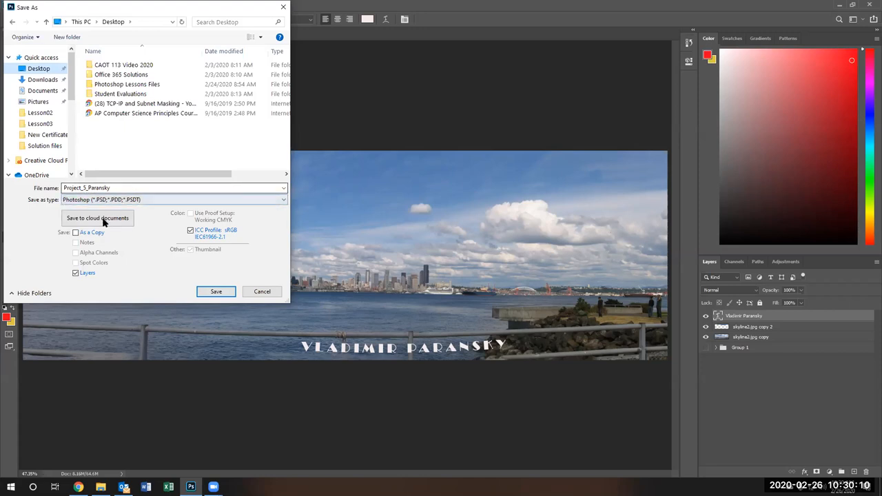
mouse_move(77, 199)
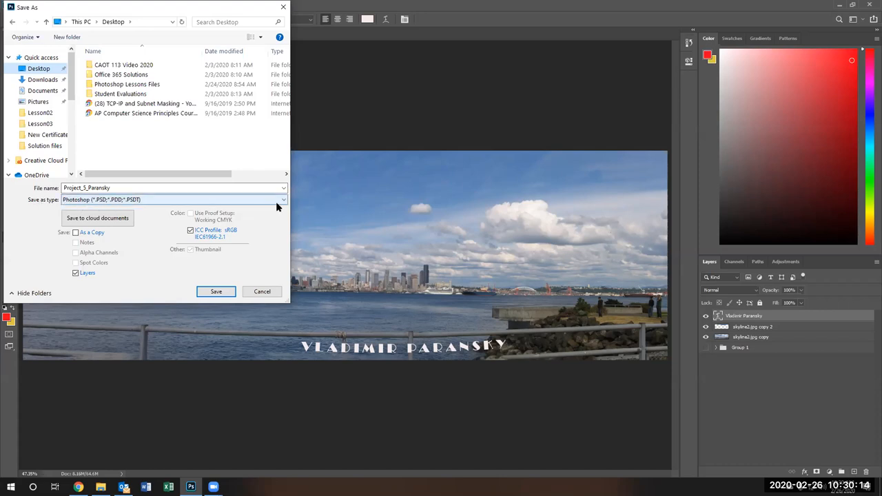
click(280, 199)
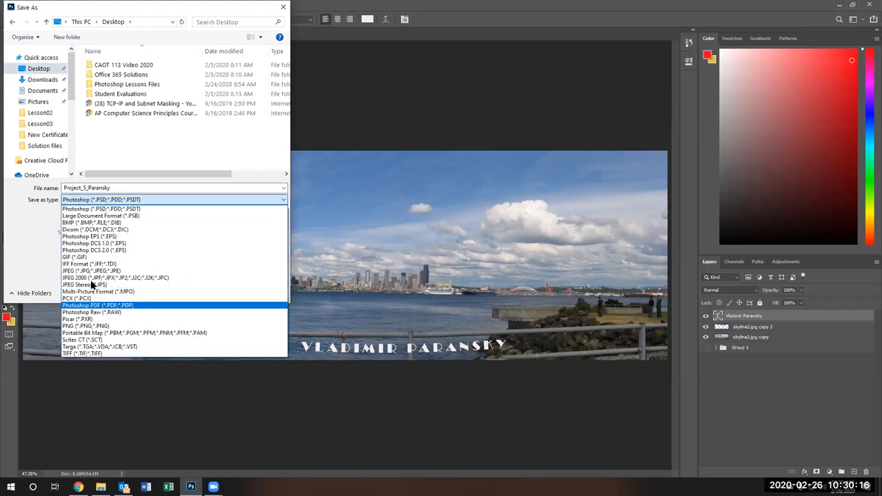
mouse_move(100, 215)
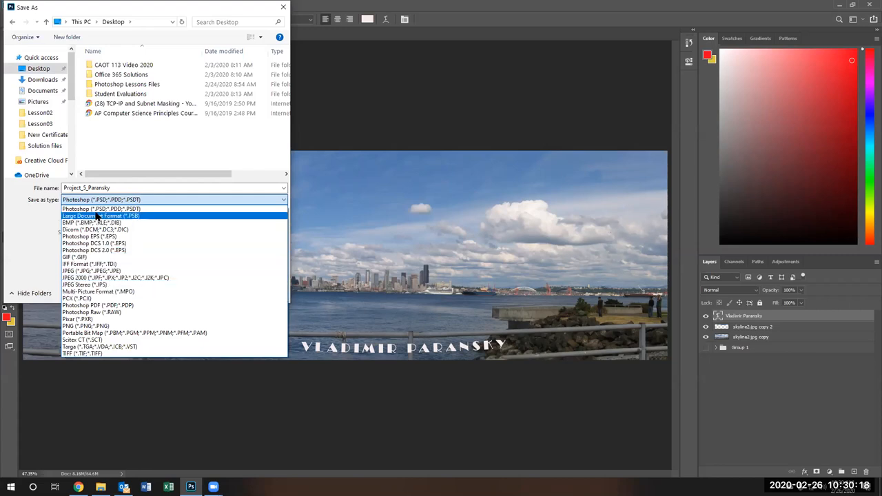
click(96, 208)
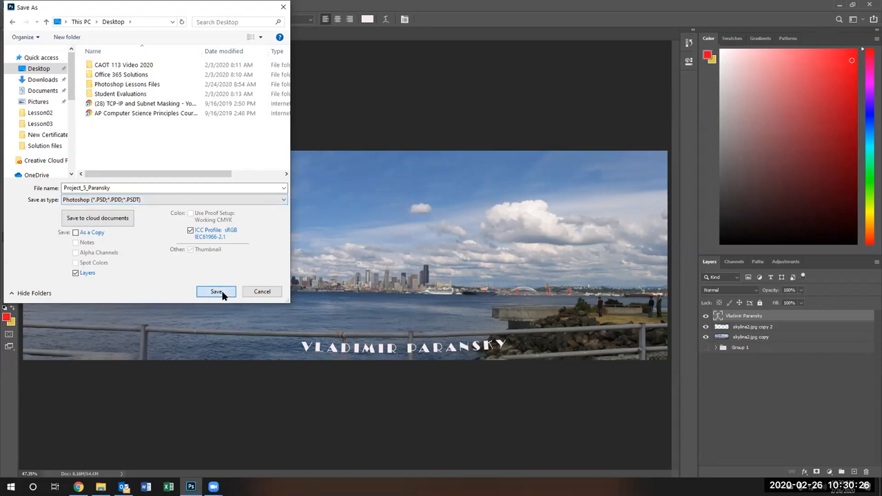
click(215, 292)
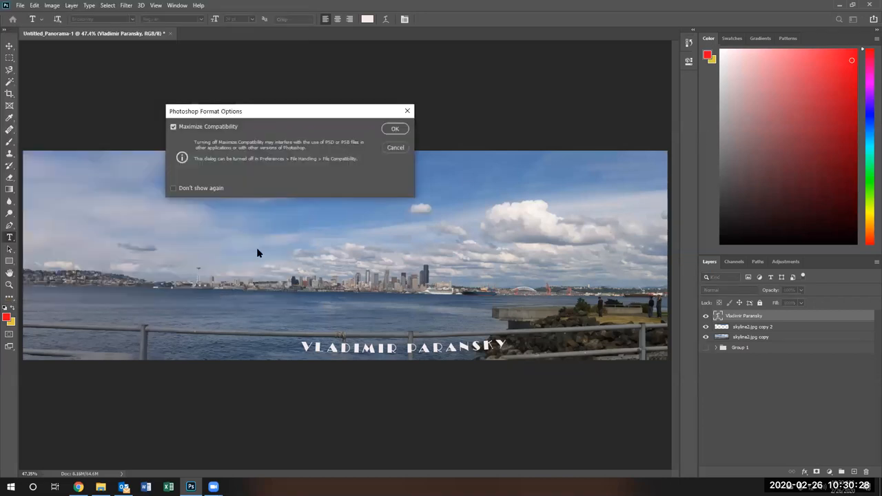
mouse_move(222, 218)
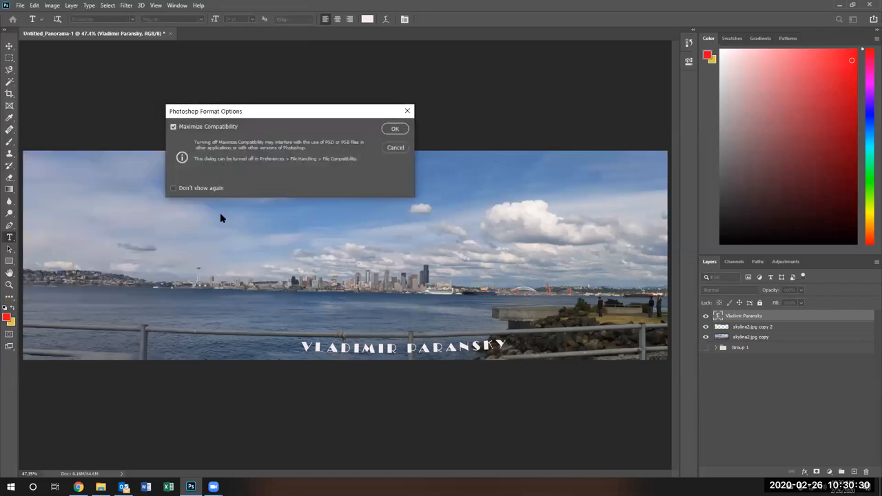
mouse_move(219, 200)
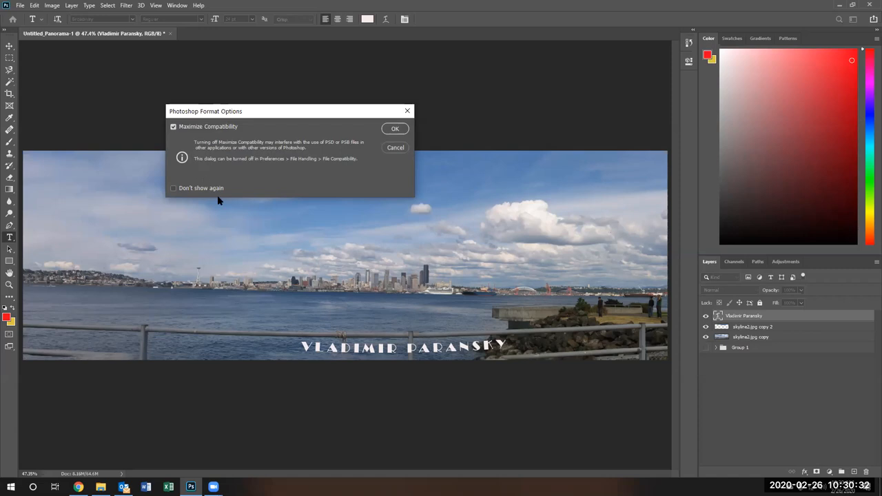
mouse_move(396, 142)
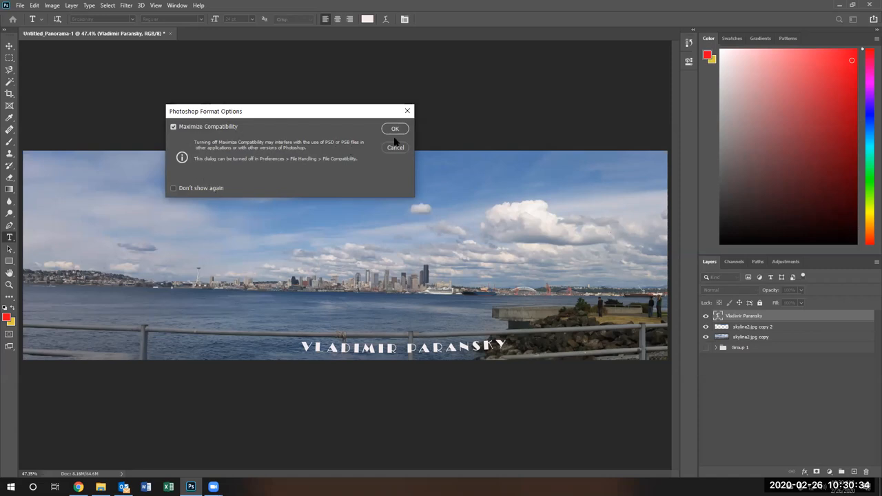
Step: Confirm the PSD format options with Maximize Compatibility checked to finish saving Project_5_Paransky.psd
click(395, 128)
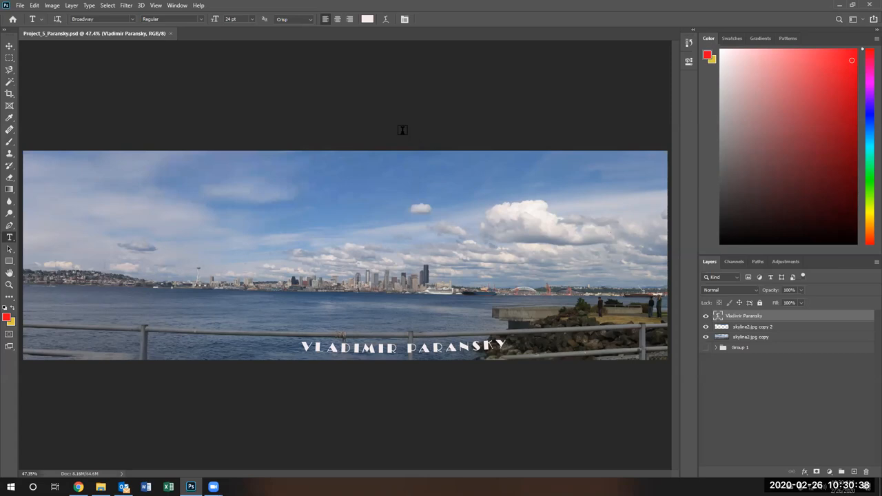
mouse_move(283, 214)
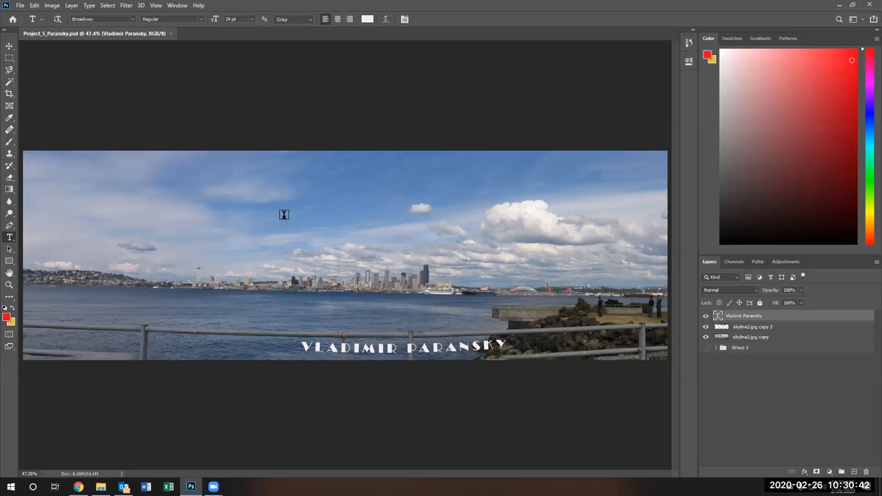
mouse_move(546, 281)
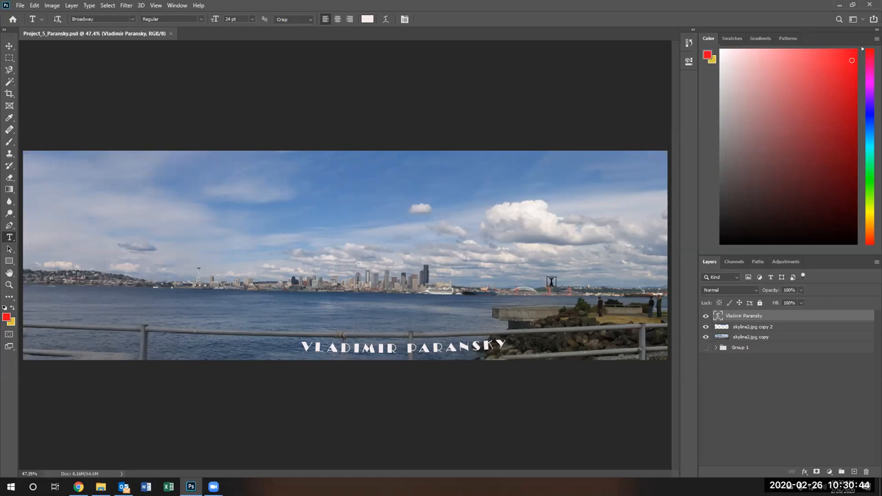